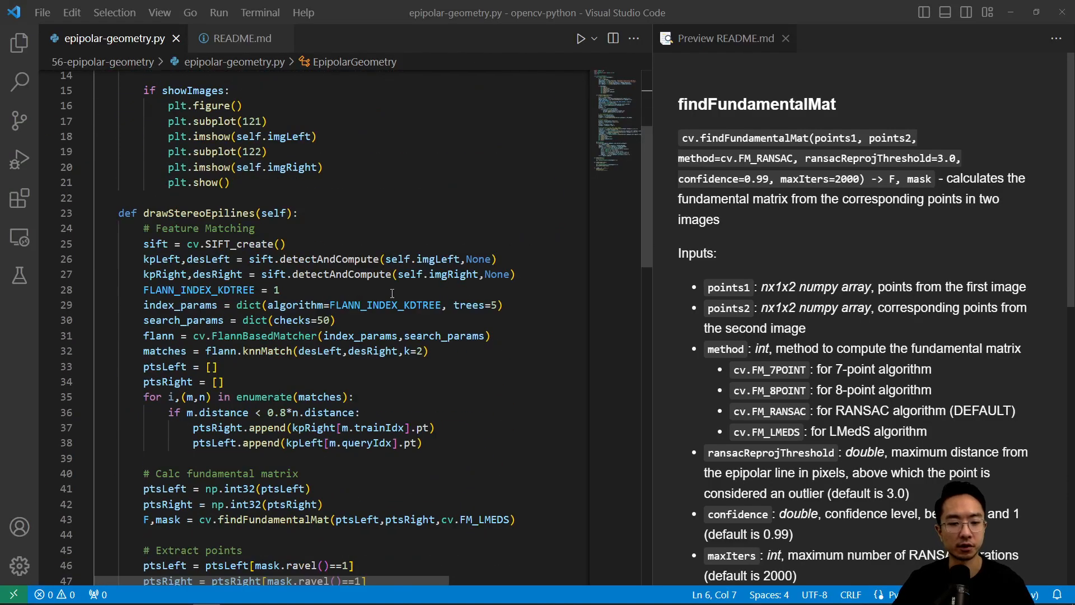
# Review the demoViewPics call, the EpipolarGeometry constructor and the grayscale image-loading lines.
pyautogui.scroll(-3)
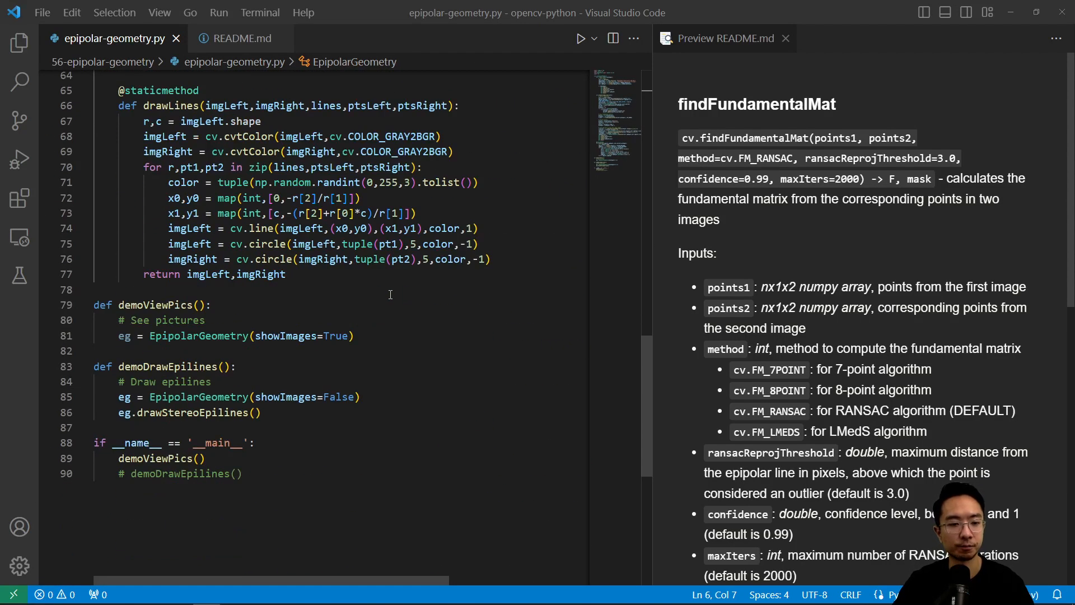
pyautogui.scroll(-3)
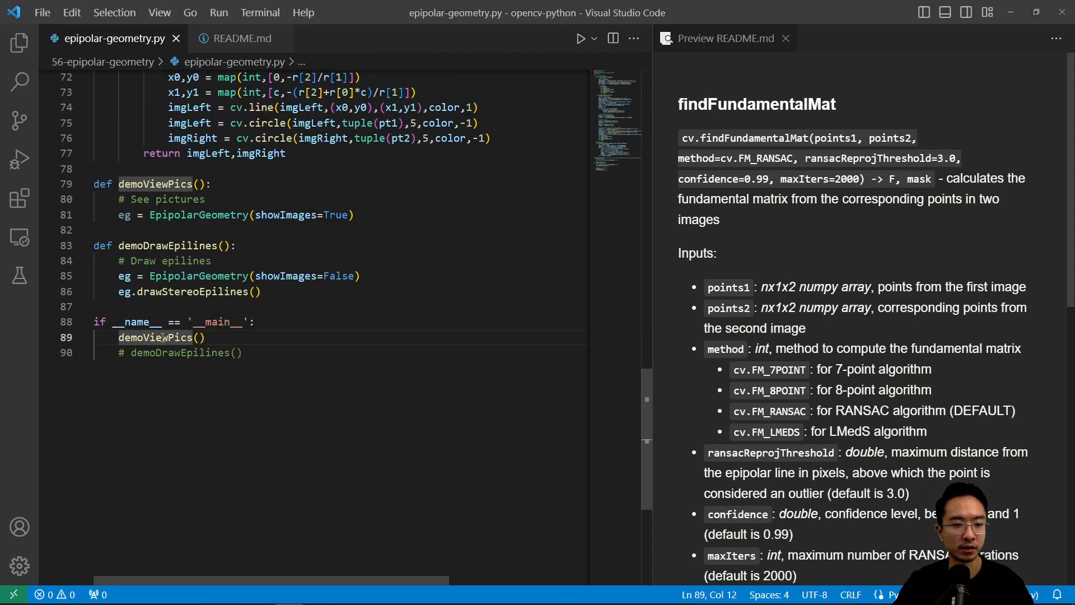
pyautogui.doubleClick(154, 337)
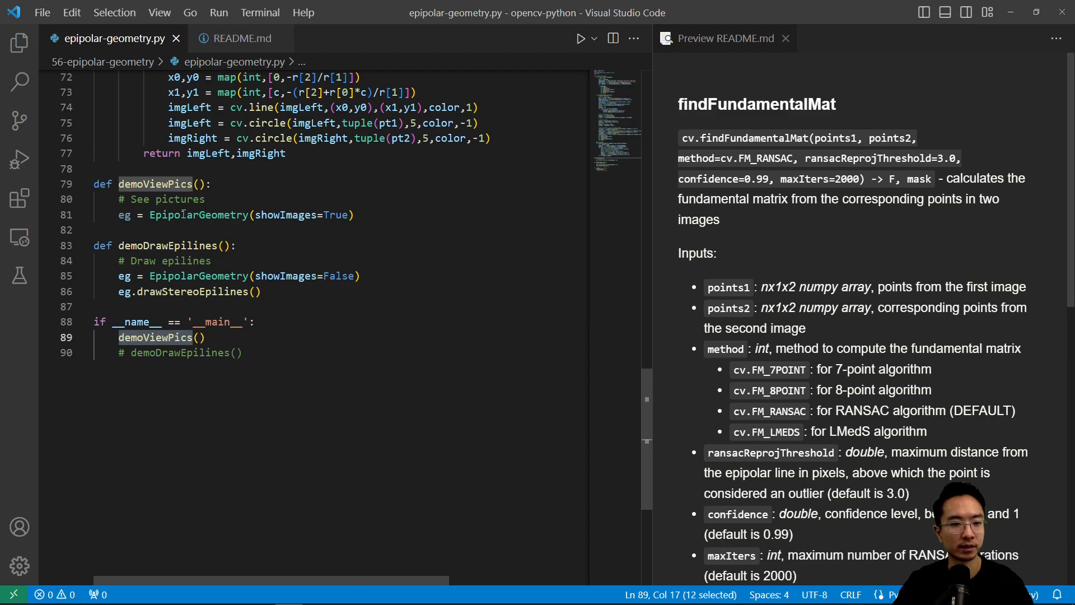
pyautogui.doubleClick(198, 215)
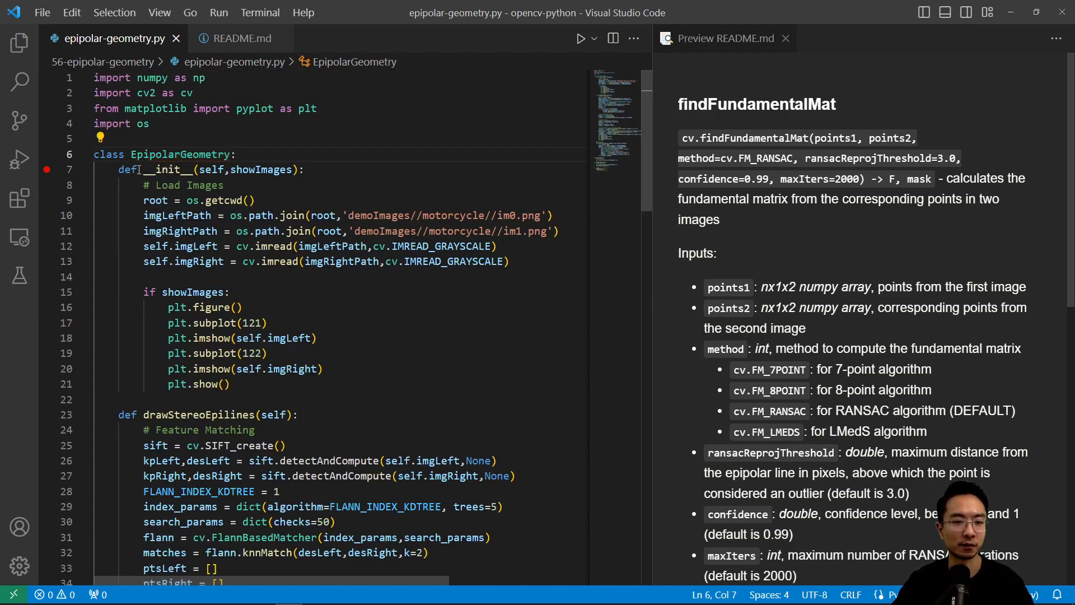
pyautogui.click(319, 368)
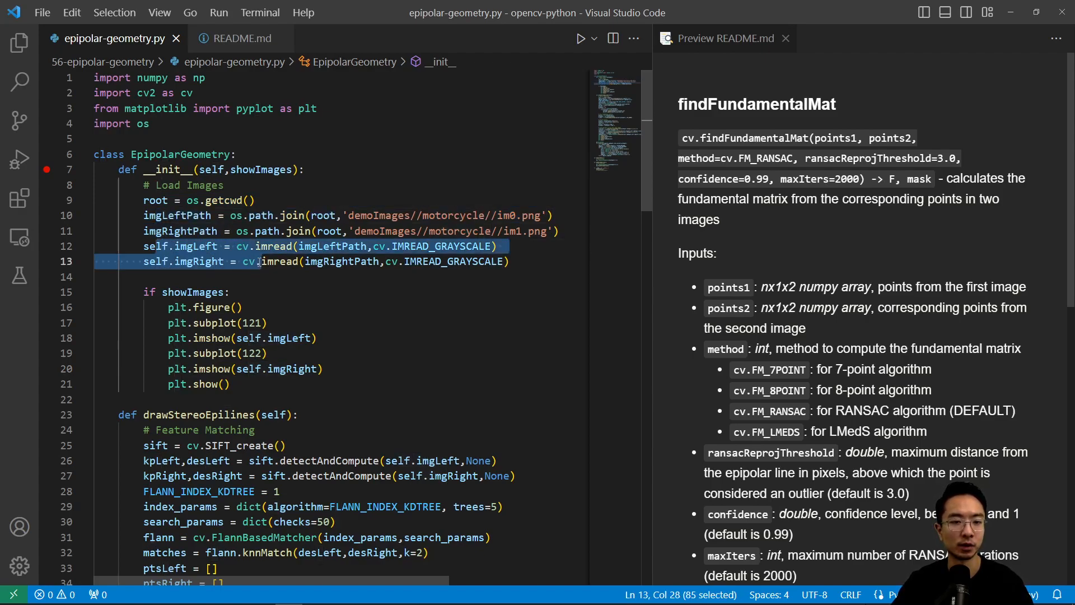
pyautogui.click(177, 307)
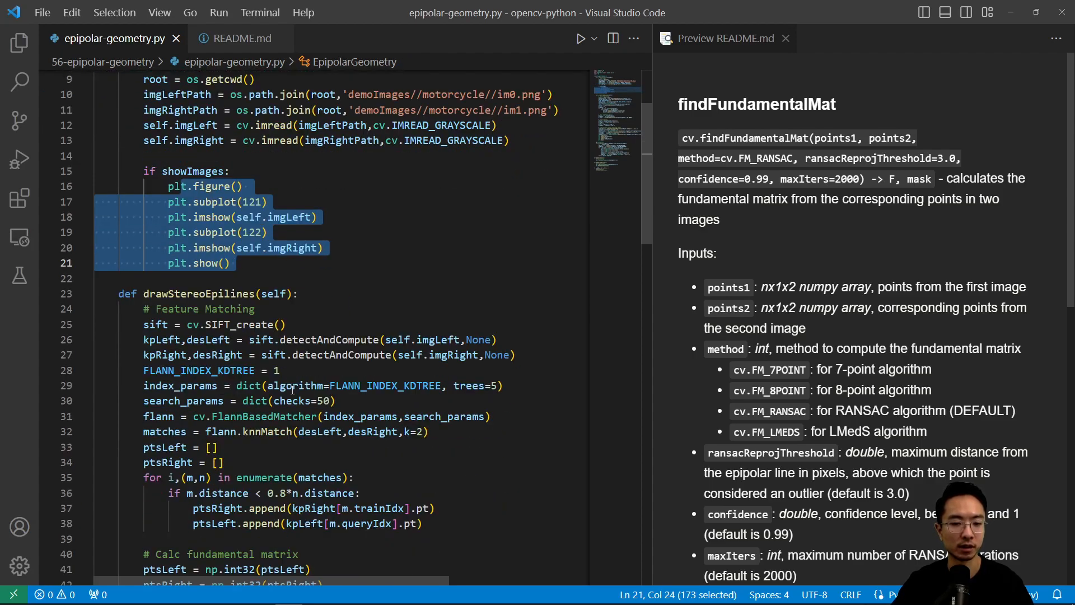
pyautogui.scroll(-3)
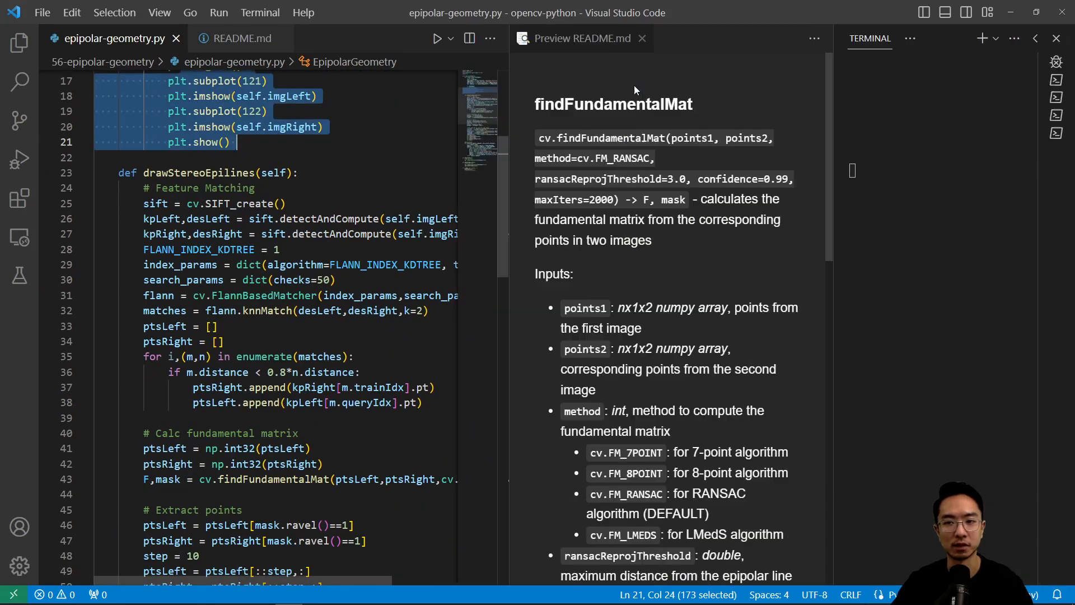
# Run epipolar-geometry.py and maximize the figure showing the left and right motorcycle images.
pyautogui.click(437, 38)
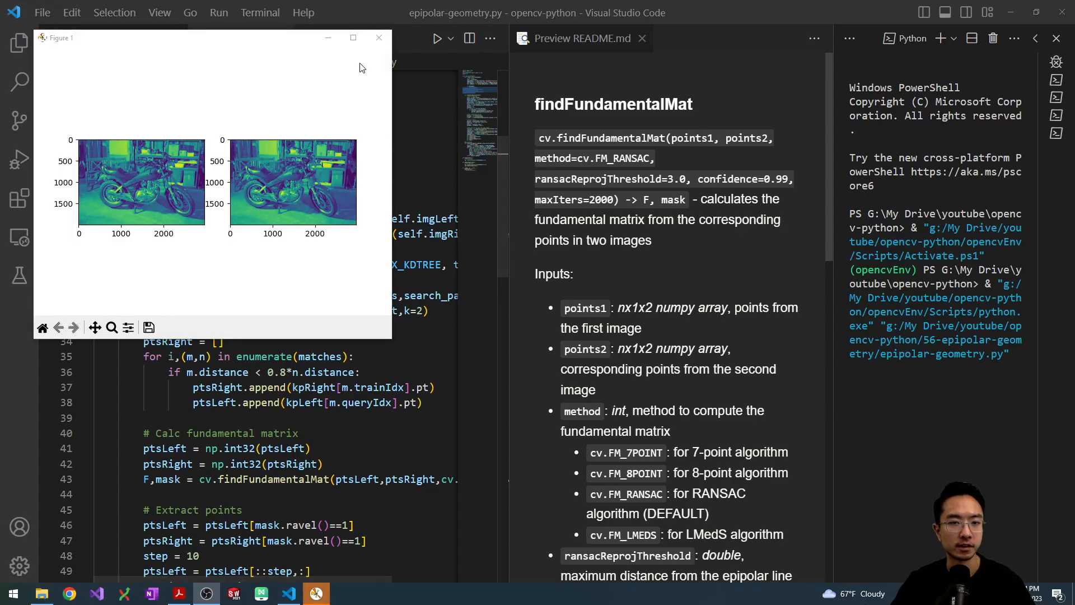
pyautogui.click(352, 38)
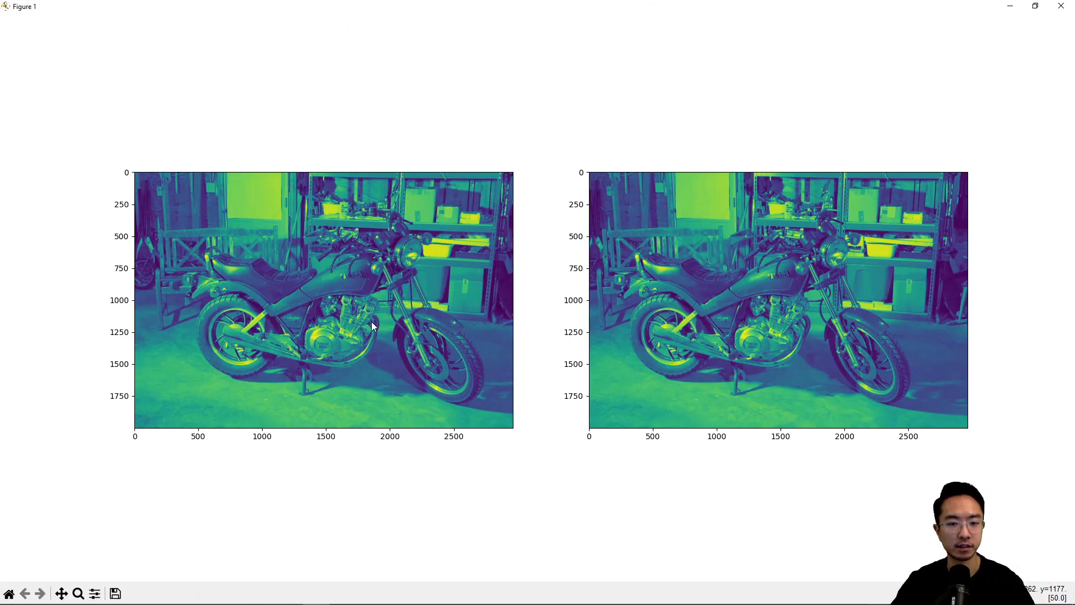
pyautogui.moveTo(235, 357)
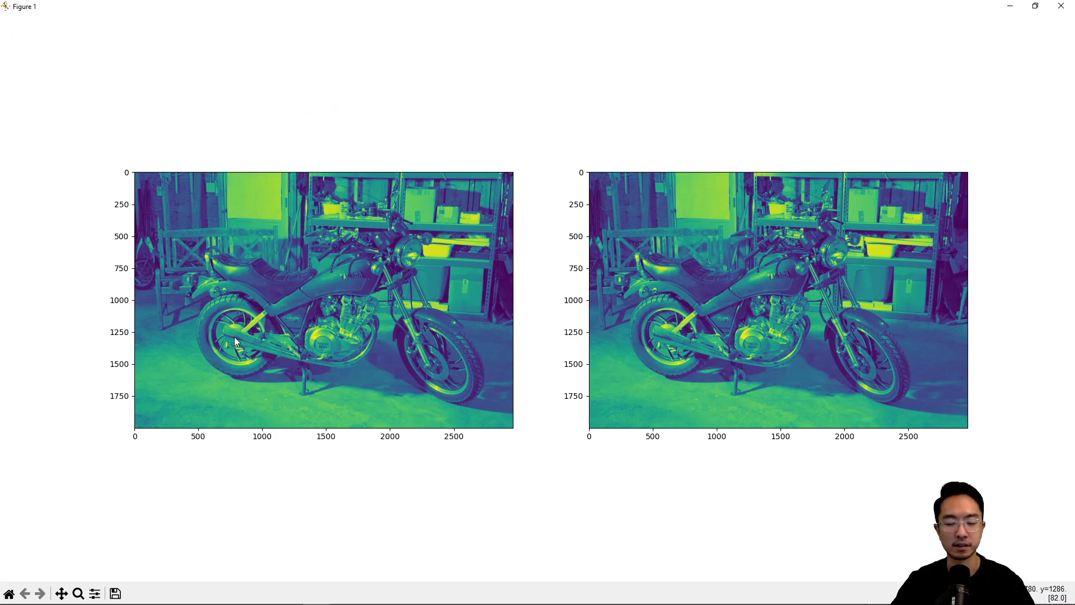
pyautogui.moveTo(726, 304)
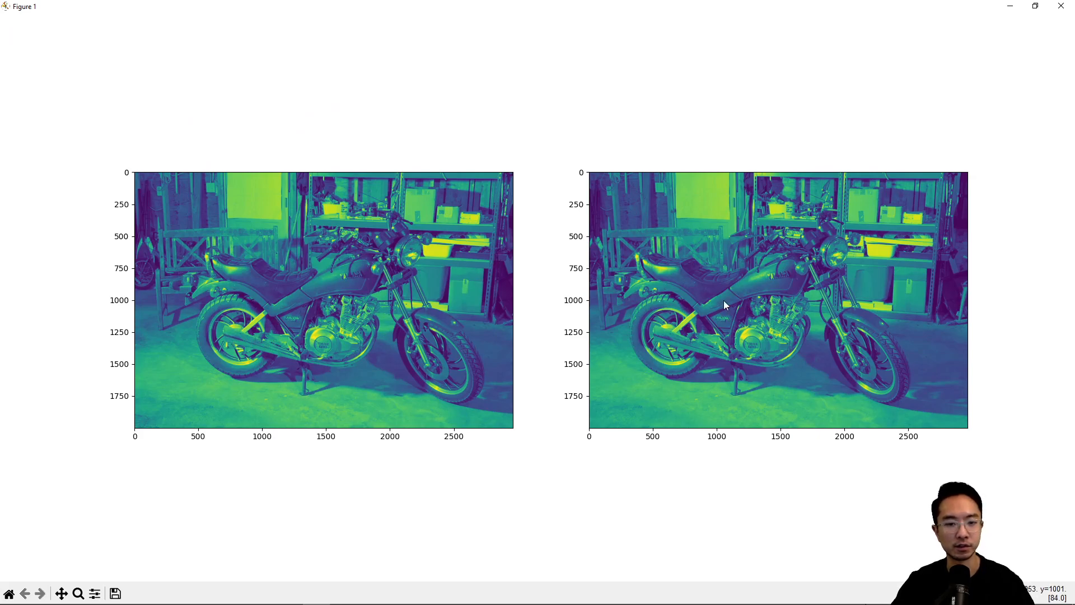
pyautogui.moveTo(206, 352)
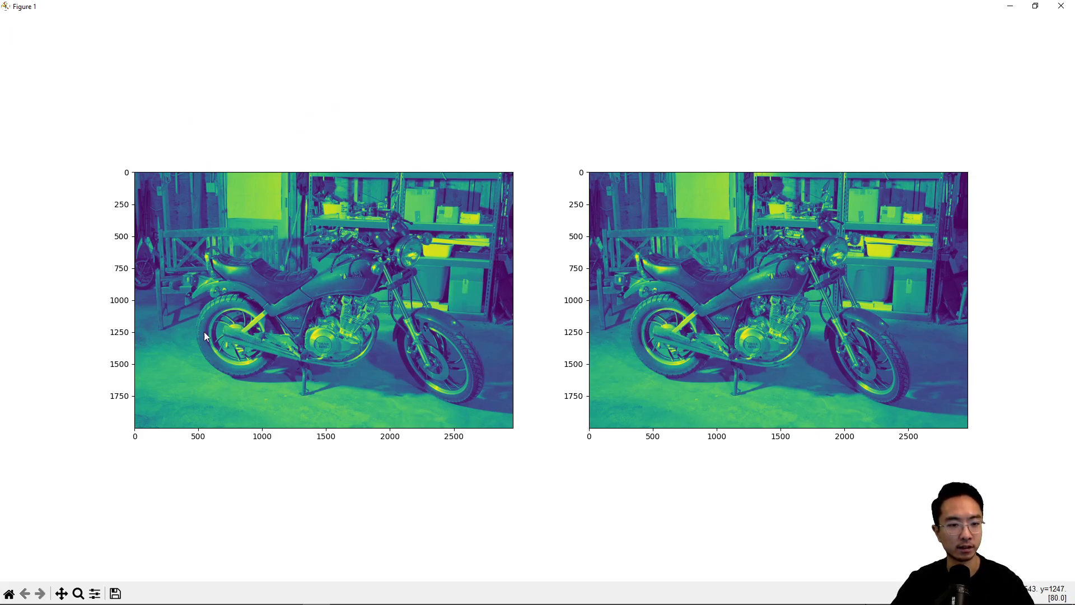
pyautogui.moveTo(614, 341)
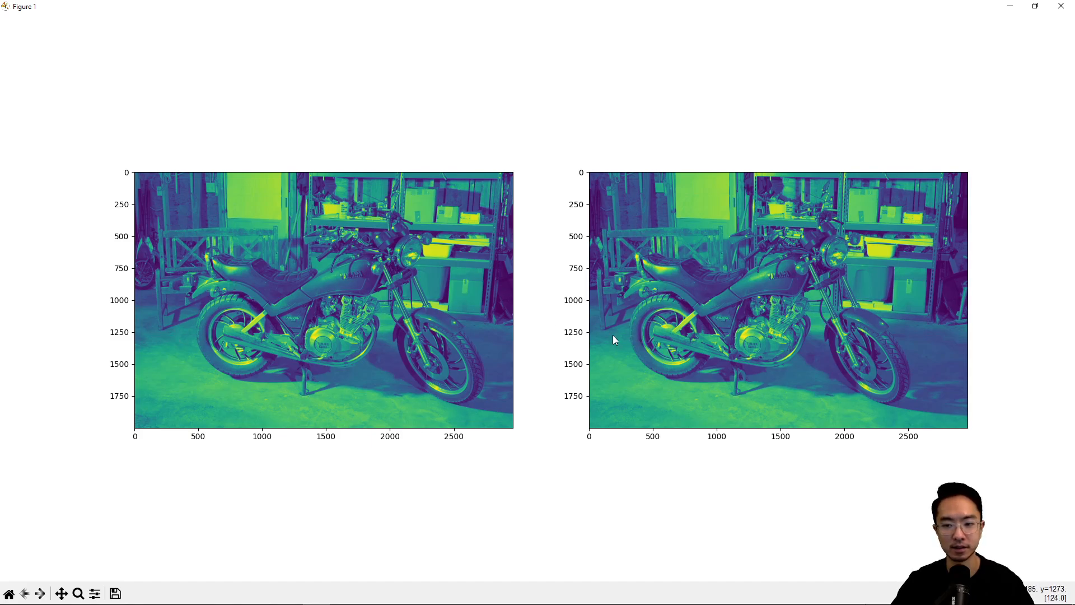
pyautogui.moveTo(603, 336)
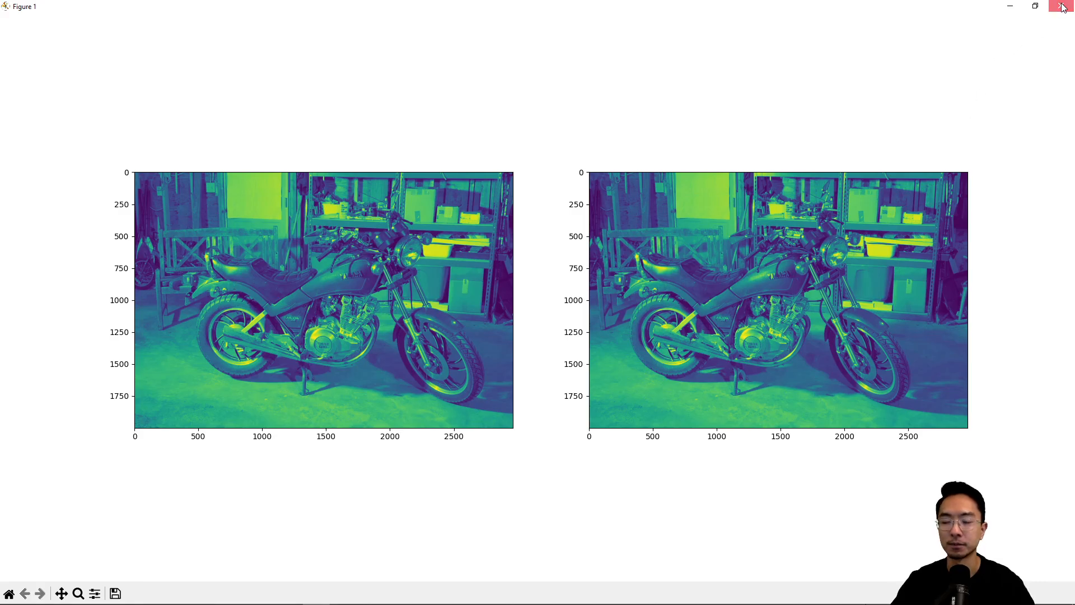
# Close the figure and review the EpipolarGeometry call and SIFT detector usage in demoDrawEpilines.
pyautogui.click(1058, 6)
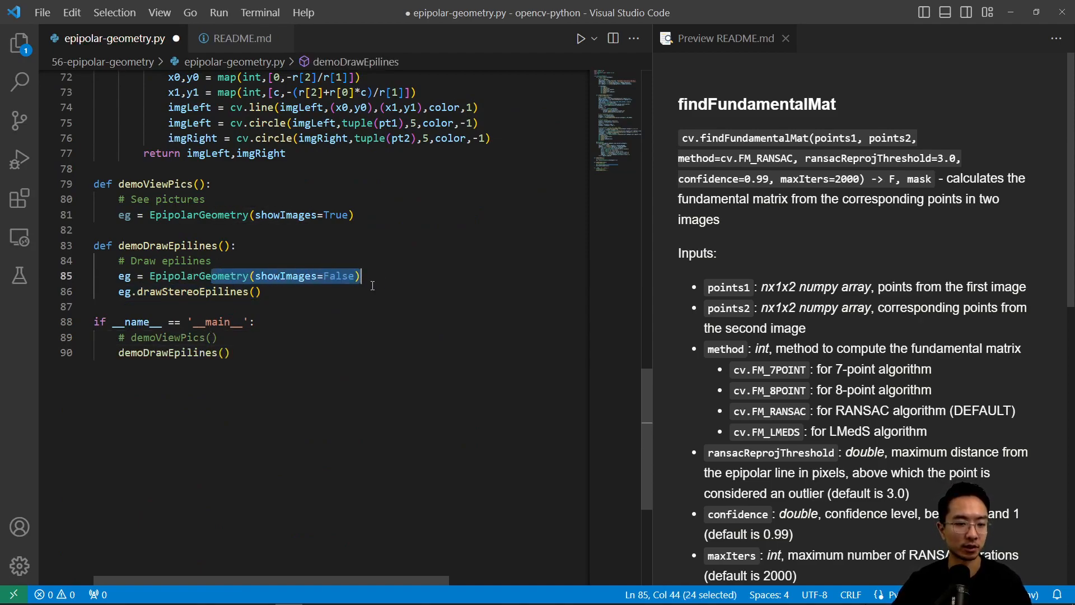
pyautogui.doubleClick(193, 291)
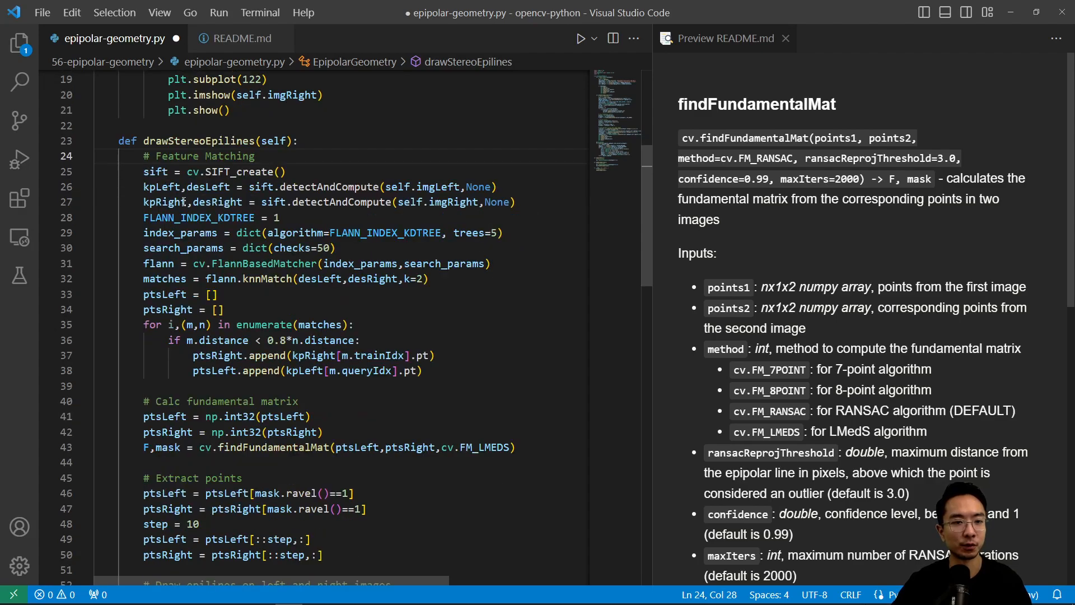
pyautogui.moveTo(143, 172); pyautogui.dragTo(286, 171)
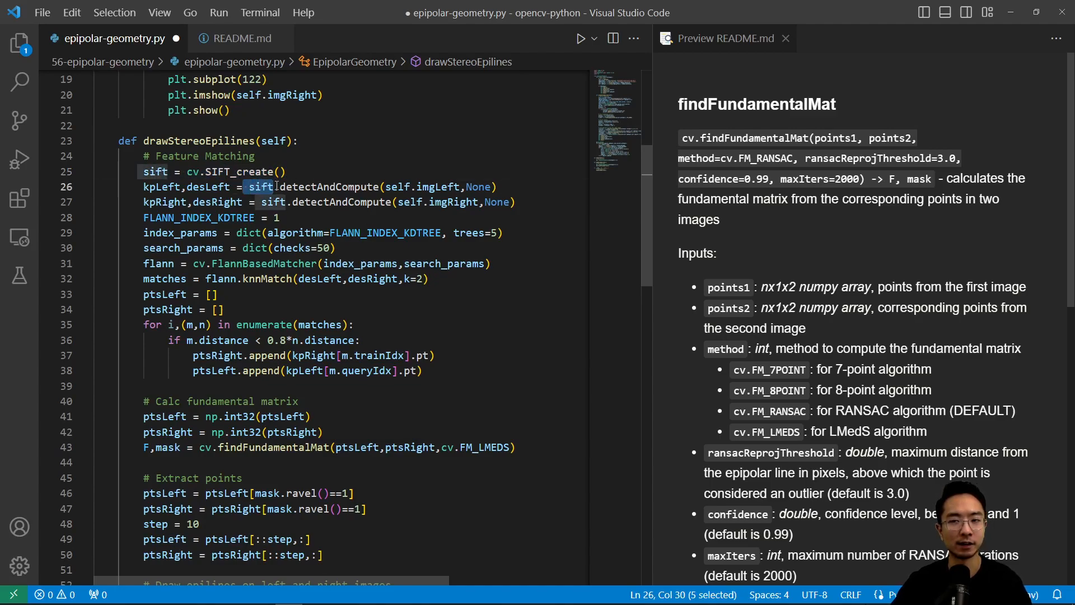
pyautogui.click(193, 187)
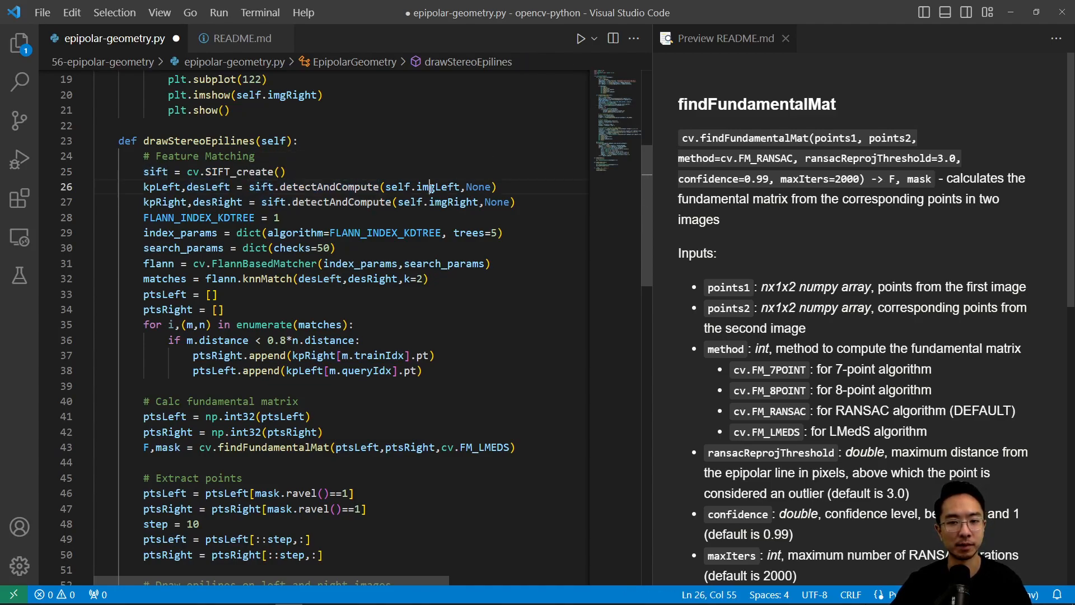
# Walk through detectAndCompute on the left image, the FLANN search_params and the ptsRight filtering.
pyautogui.doubleClick(438, 186)
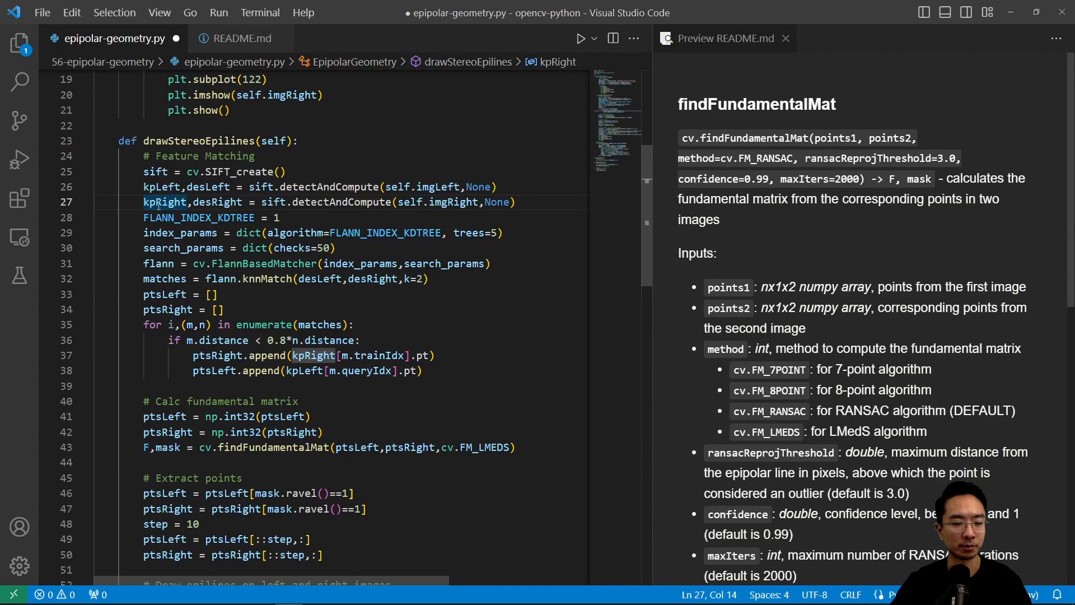
pyautogui.moveTo(256, 200)
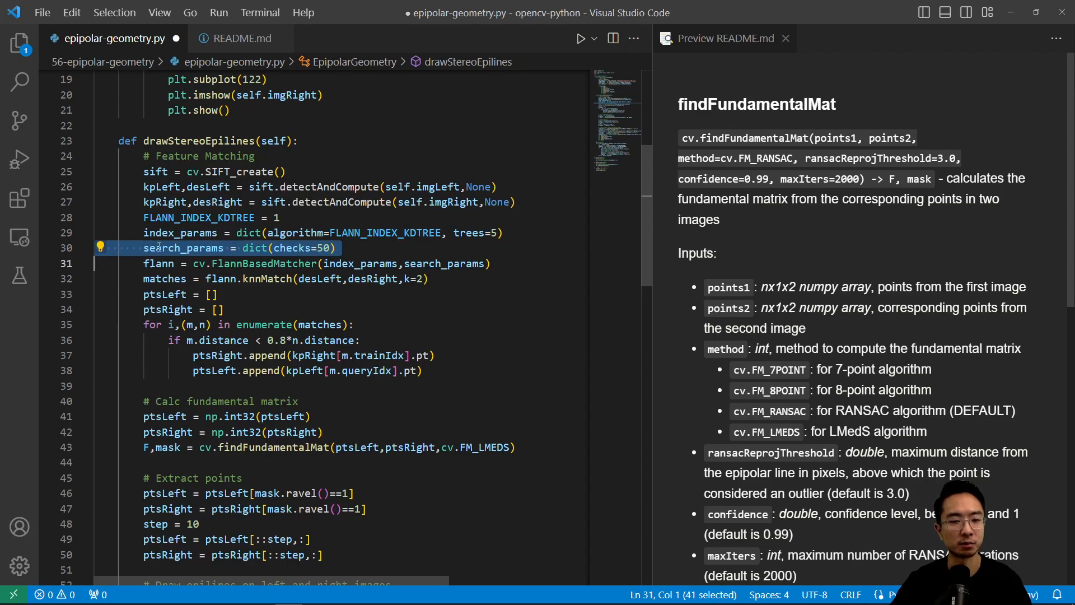
pyautogui.click(259, 264)
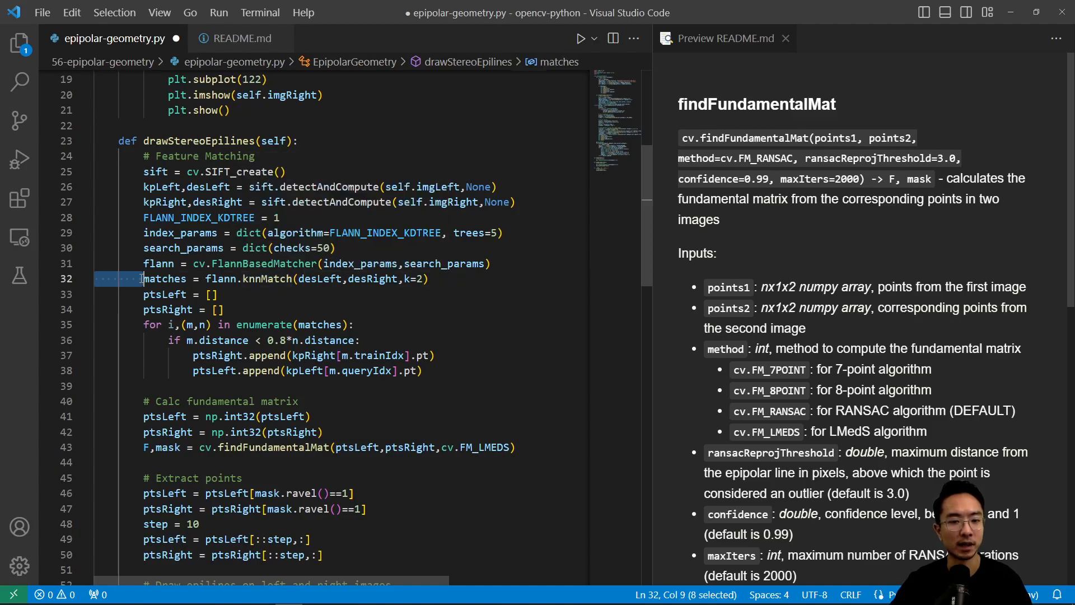
pyautogui.moveTo(162, 263)
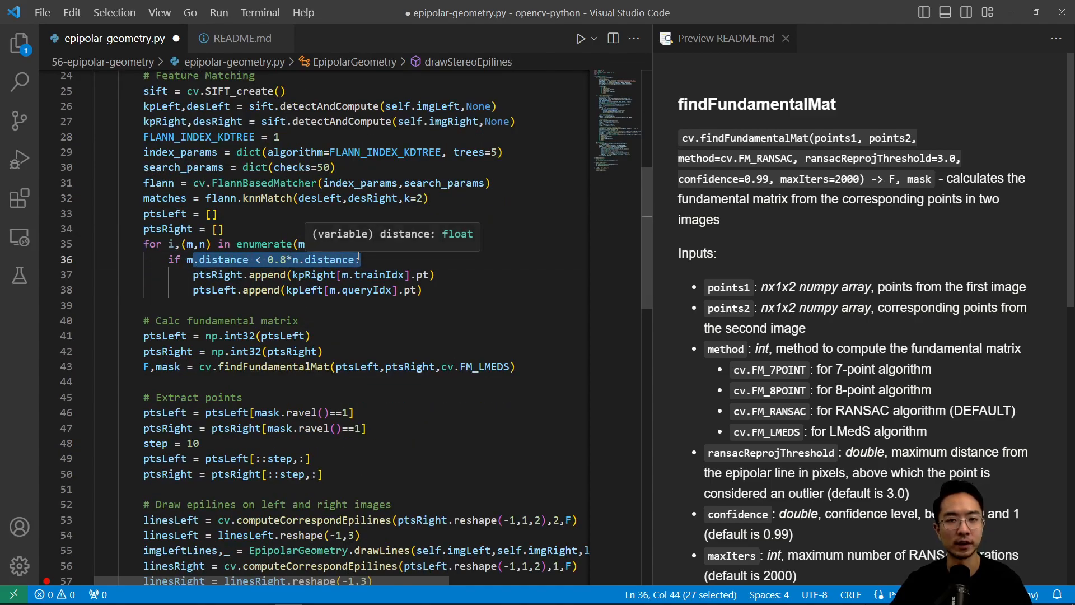
pyautogui.moveTo(438, 267)
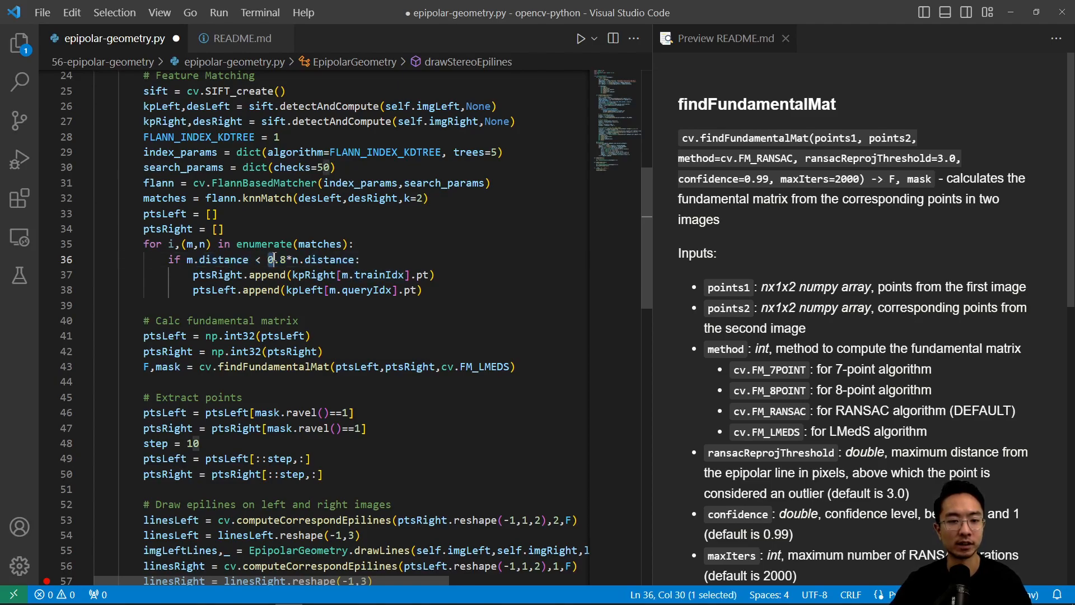
pyautogui.doubleClick(217, 275)
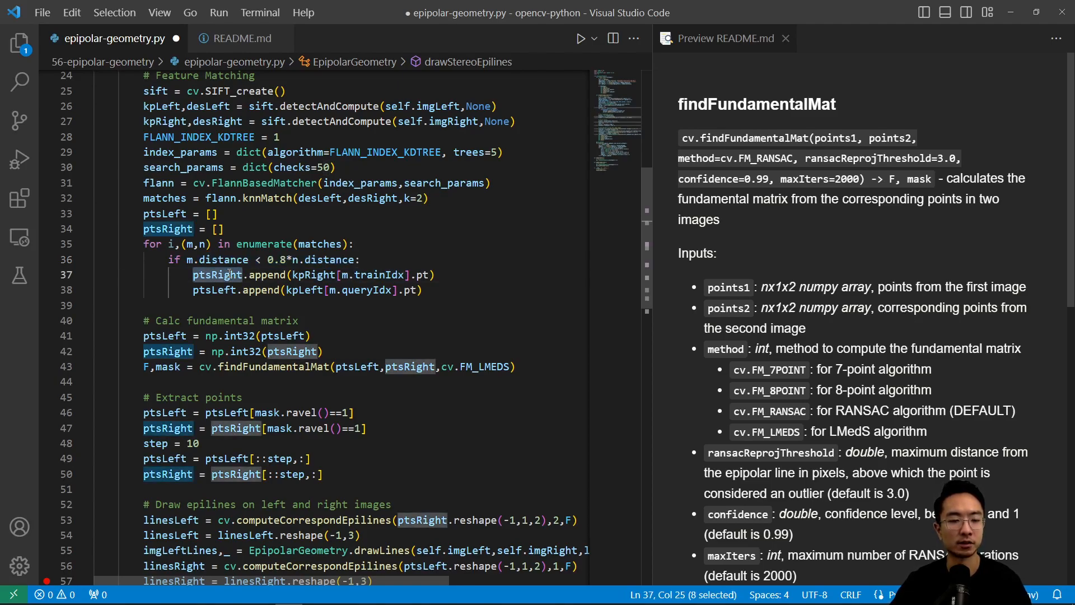
pyautogui.moveTo(217, 274)
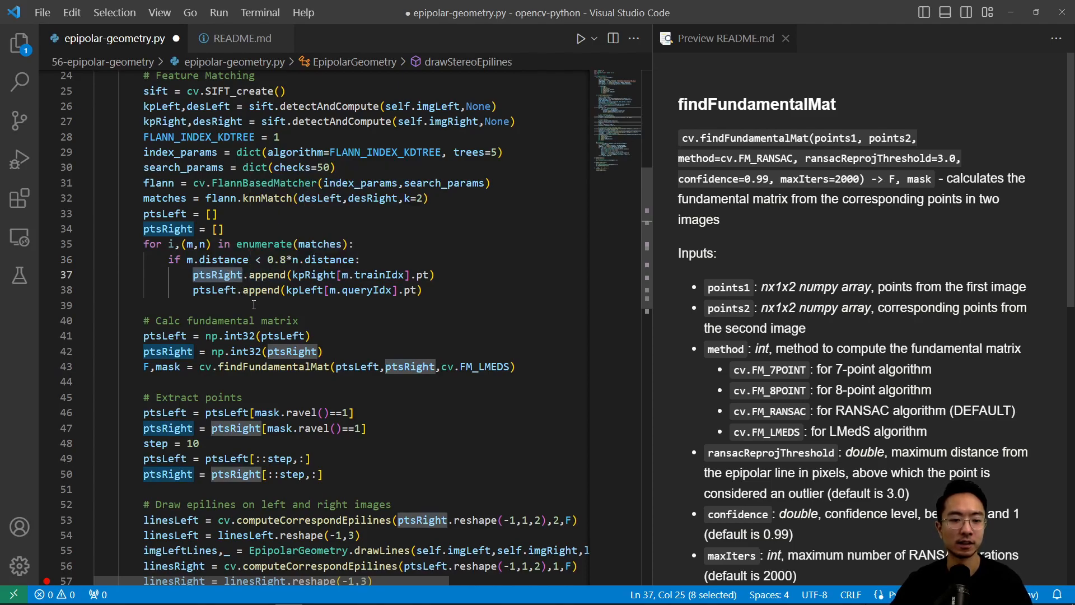
# Examine the ptsLeft int32 conversion and the README's 7-point and 8-point method entries.
pyautogui.scroll(-3)
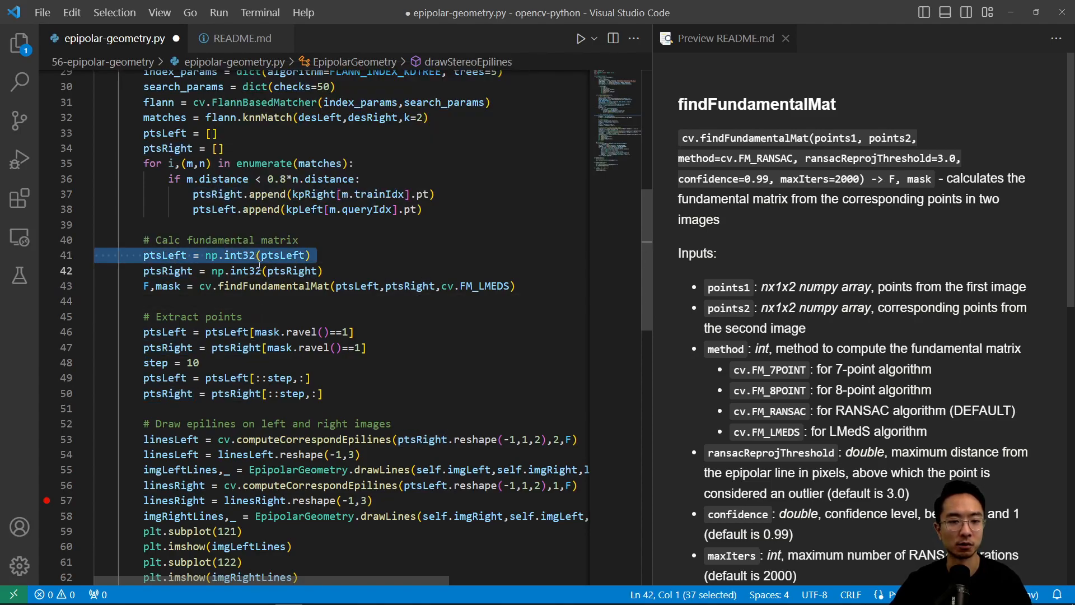
pyautogui.doubleClick(274, 286)
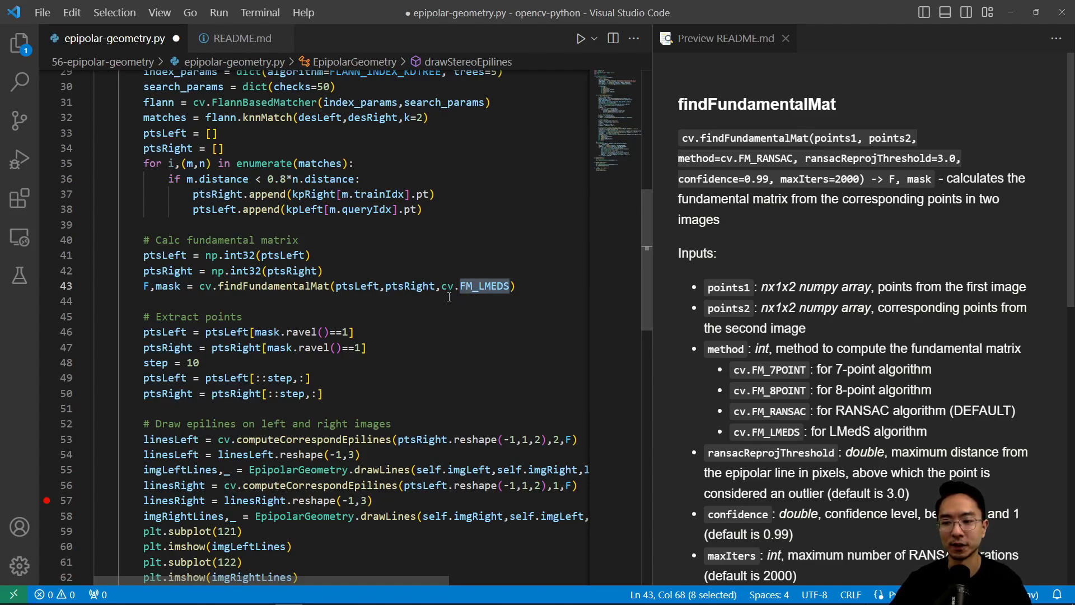
pyautogui.moveTo(483, 287)
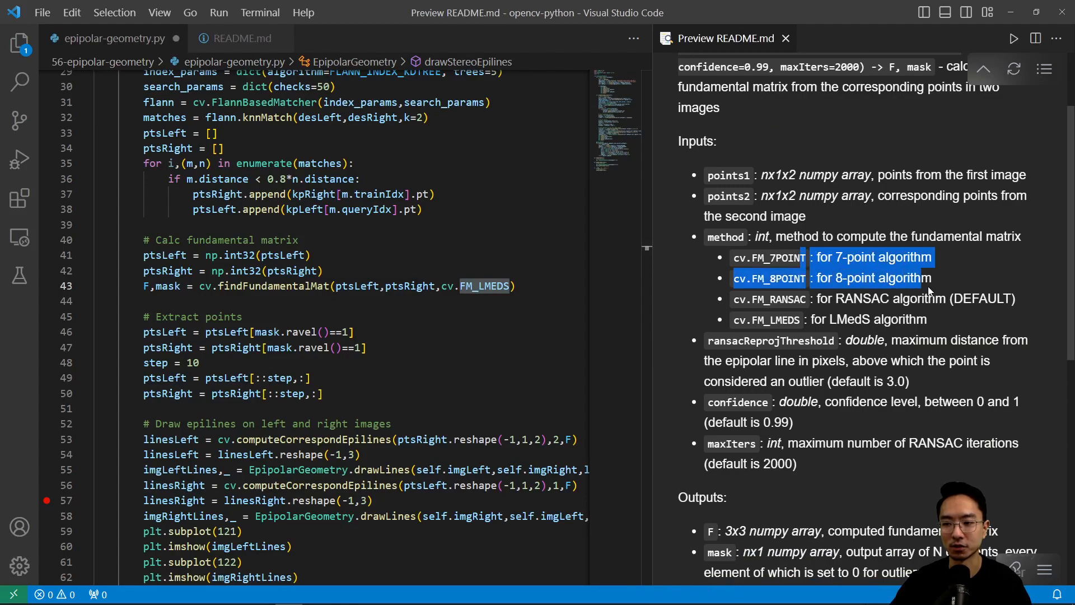
pyautogui.moveTo(930, 277); pyautogui.dragTo(1015, 298)
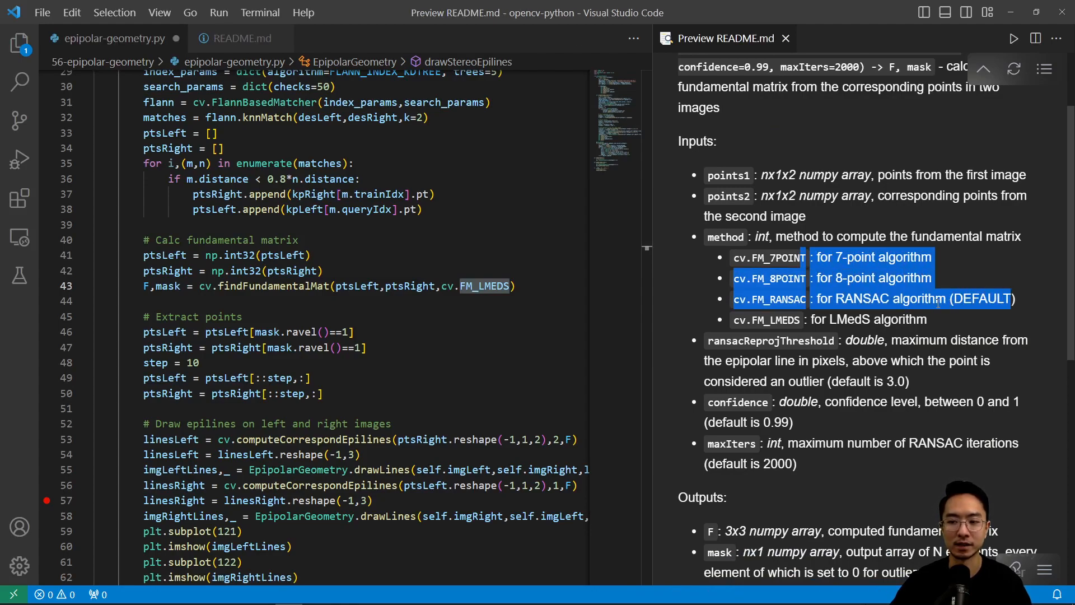
# Review the findFundamentalMat call using cv.FM_LMEDS and the ptsRight masking line.
pyautogui.click(437, 307)
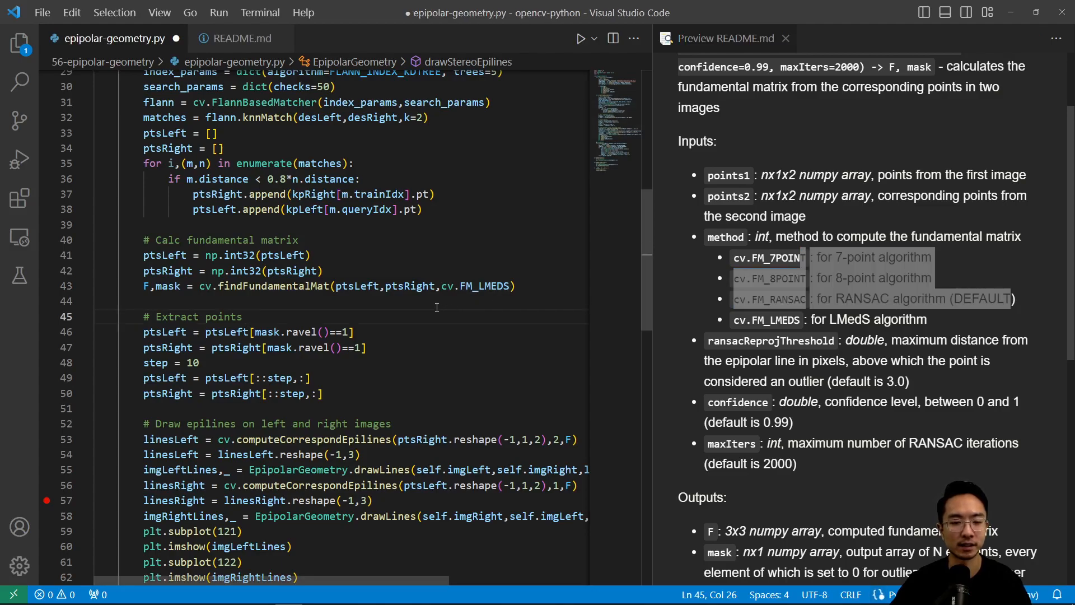
pyautogui.click(424, 305)
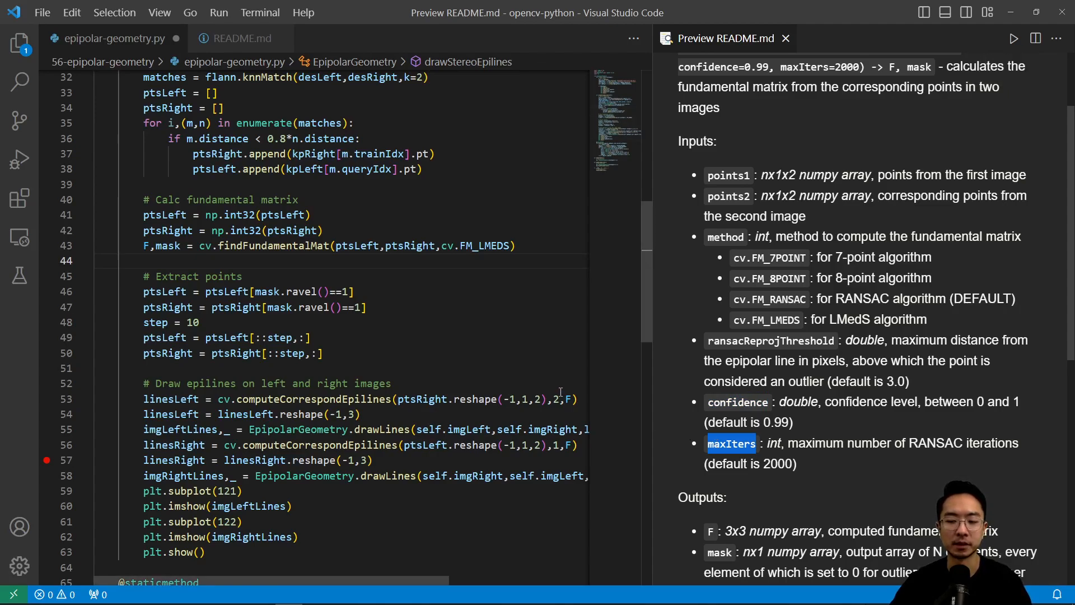
pyautogui.moveTo(558, 388)
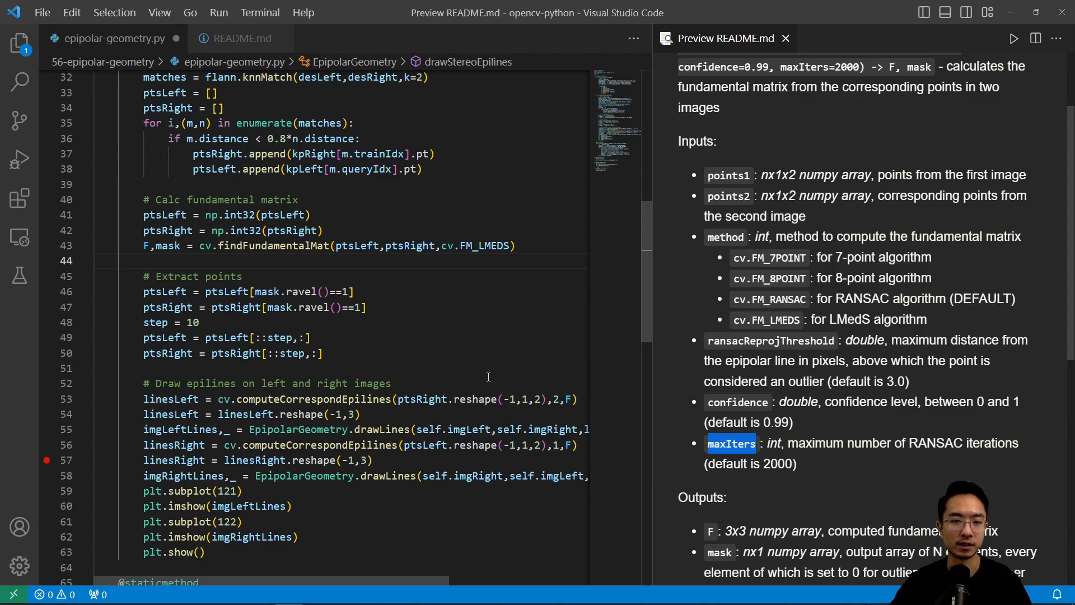
pyautogui.moveTo(279, 298)
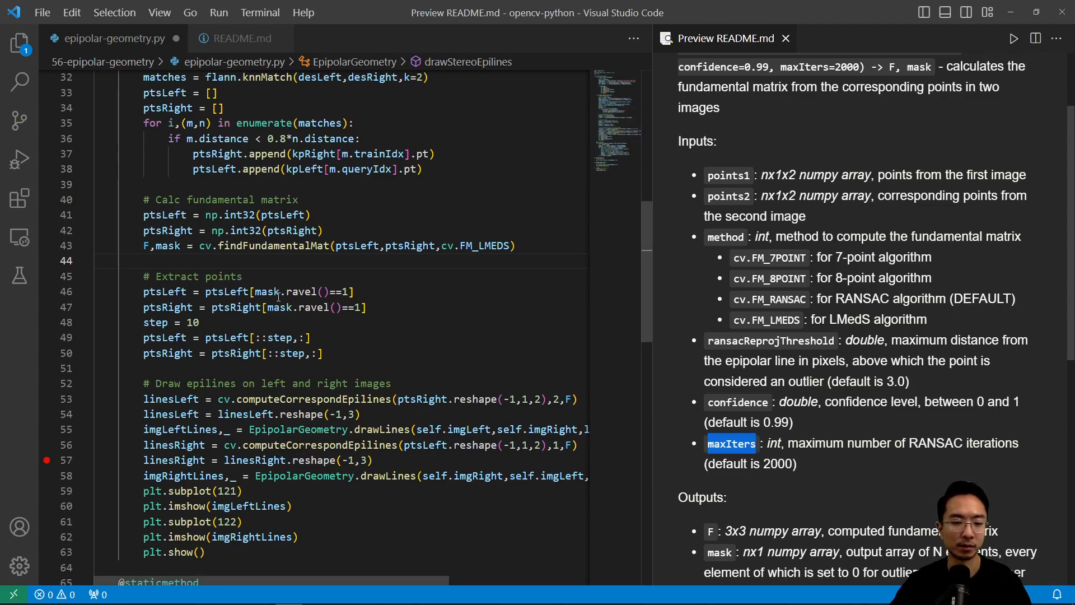
pyautogui.click(367, 307)
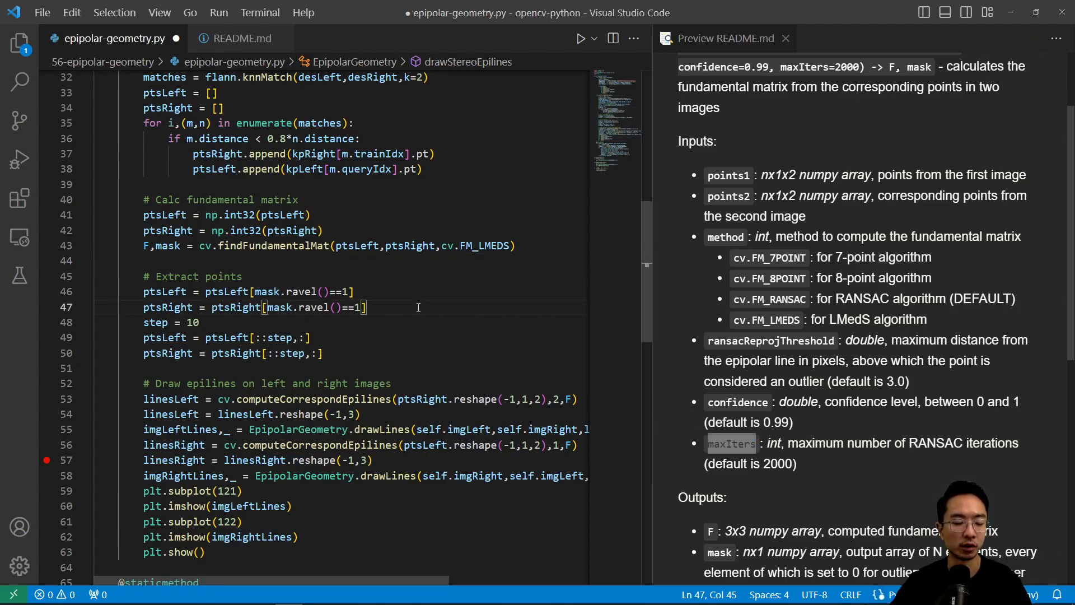
pyautogui.scroll(-3)
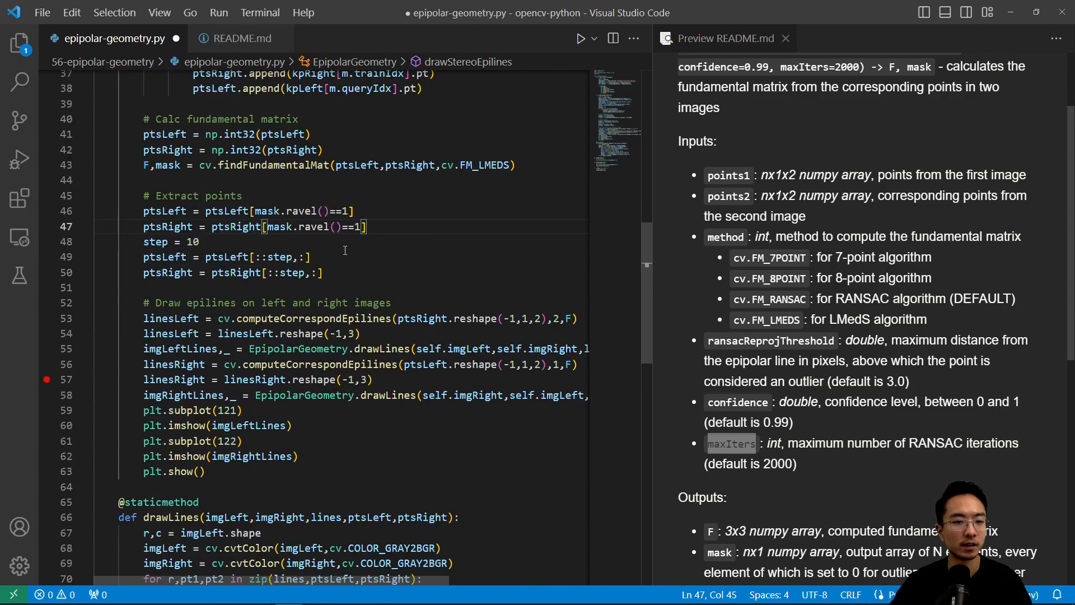
# Select ptsLeft in the point-extraction block to check its type.
pyautogui.doubleClick(273, 166)
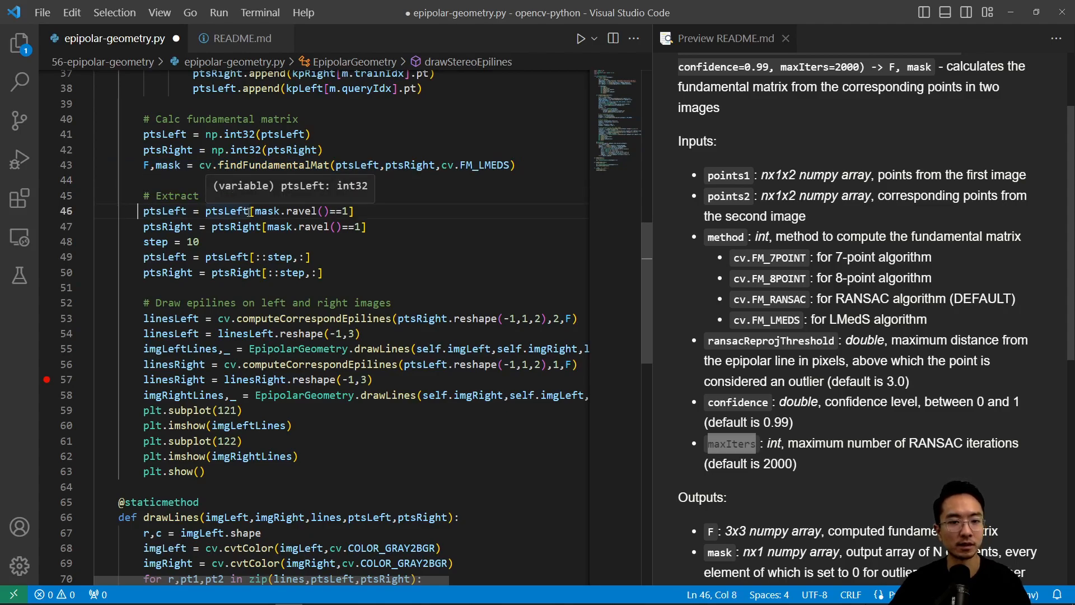
pyautogui.moveTo(365, 211)
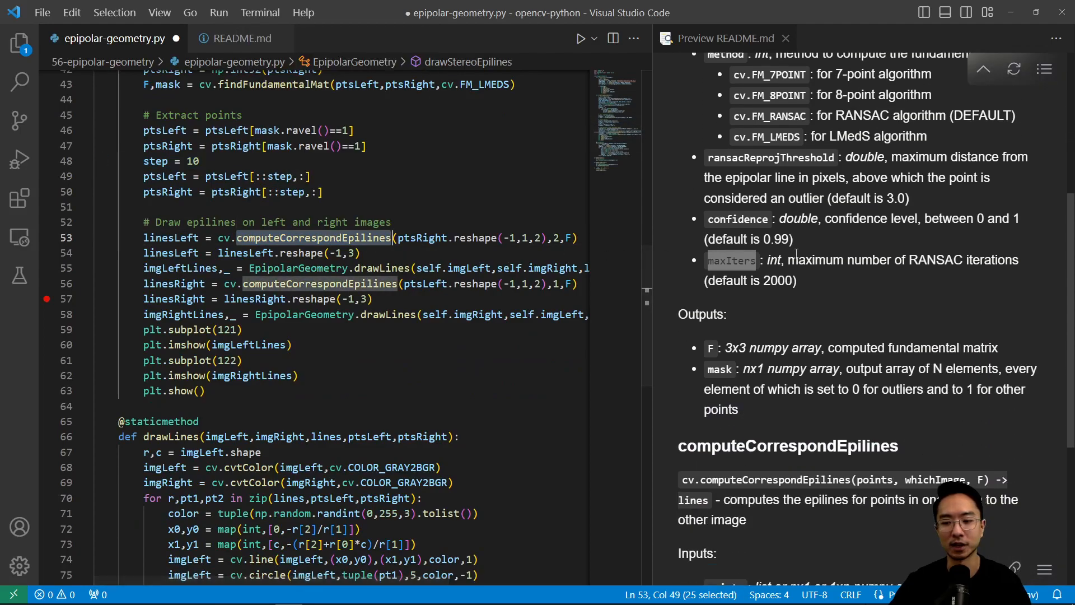
# Review the epilines-drawing block and ptsRight usage, then jump to the drawLines definition.
pyautogui.scroll(-3)
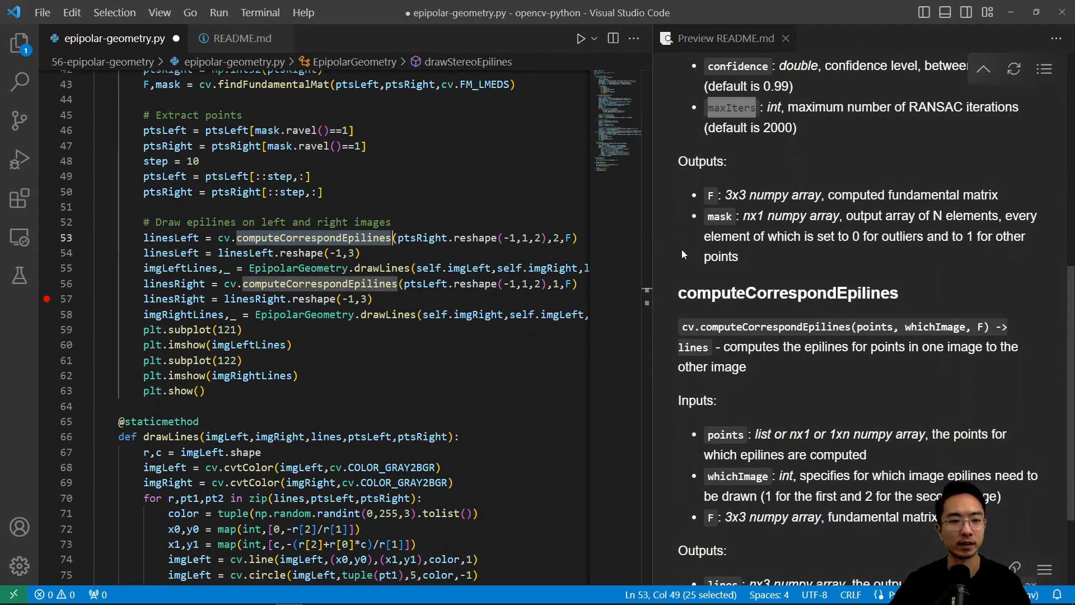
pyautogui.moveTo(818, 254)
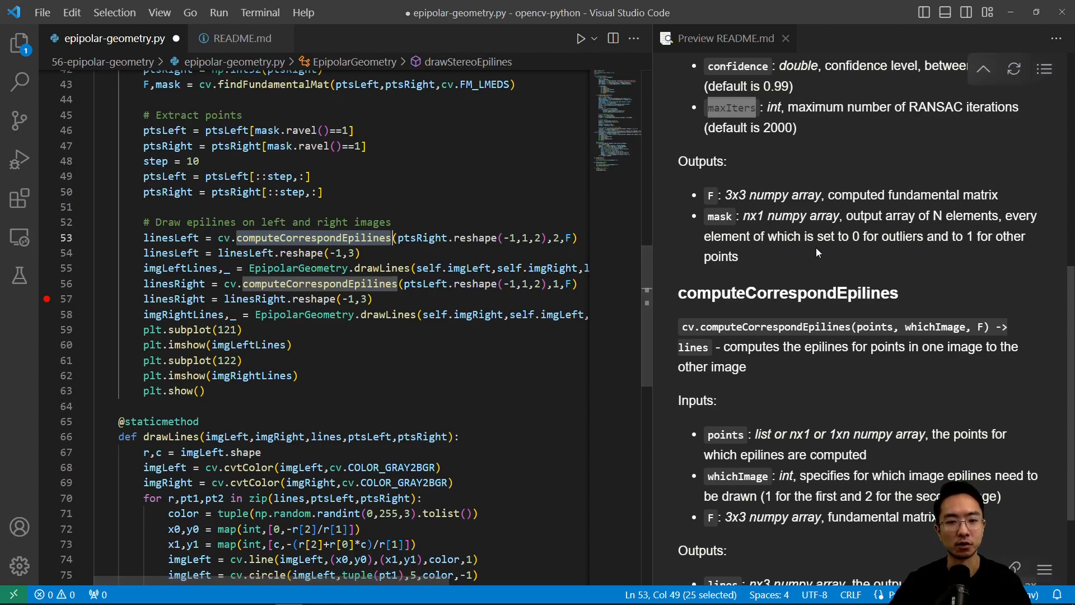
pyautogui.scroll(-3)
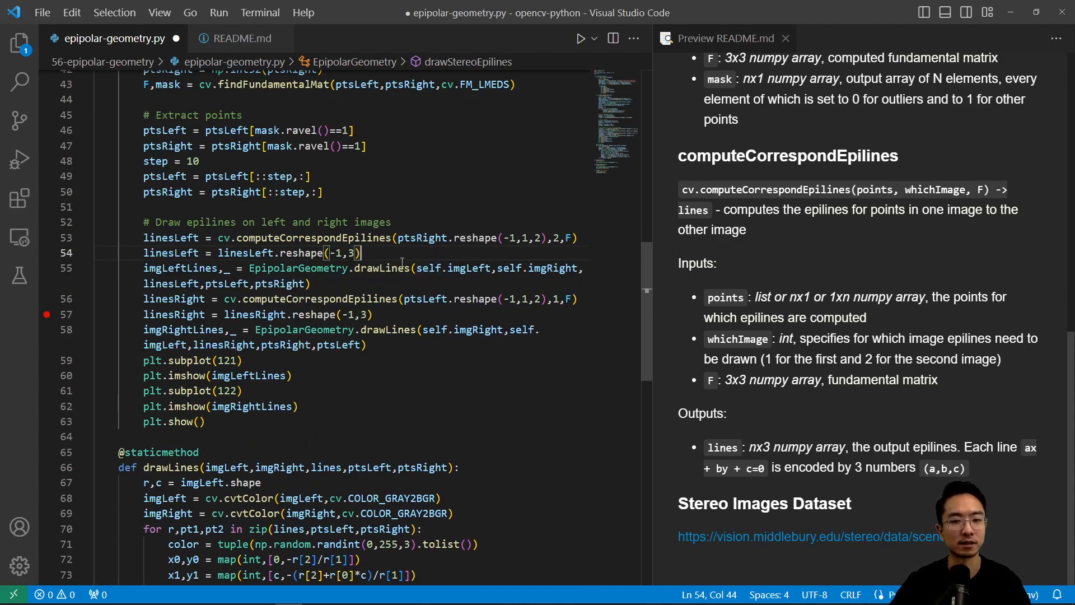
pyautogui.doubleClick(422, 238)
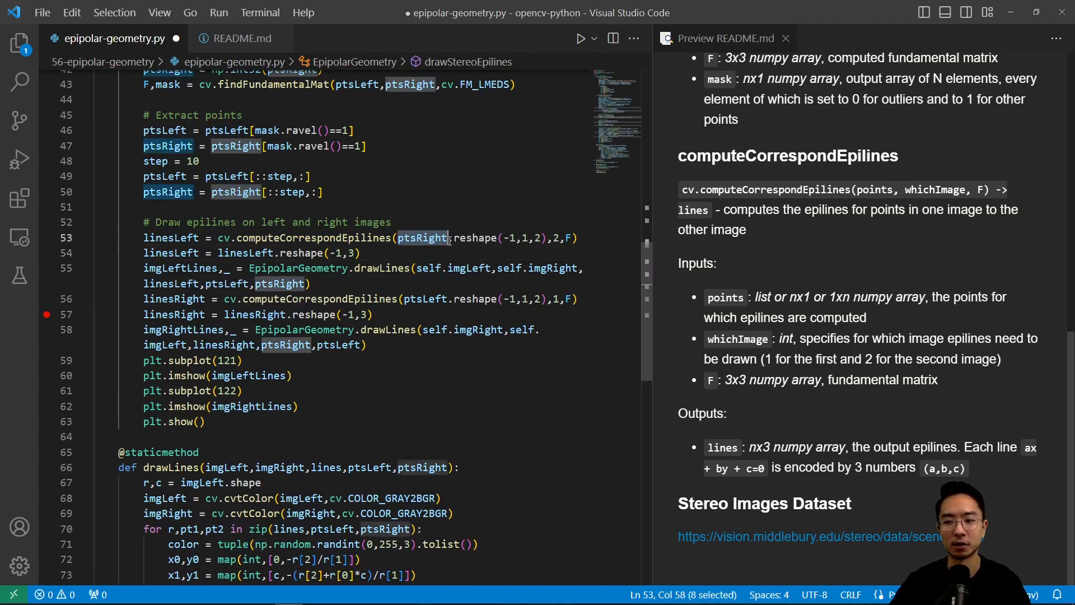
pyautogui.moveTo(483, 250)
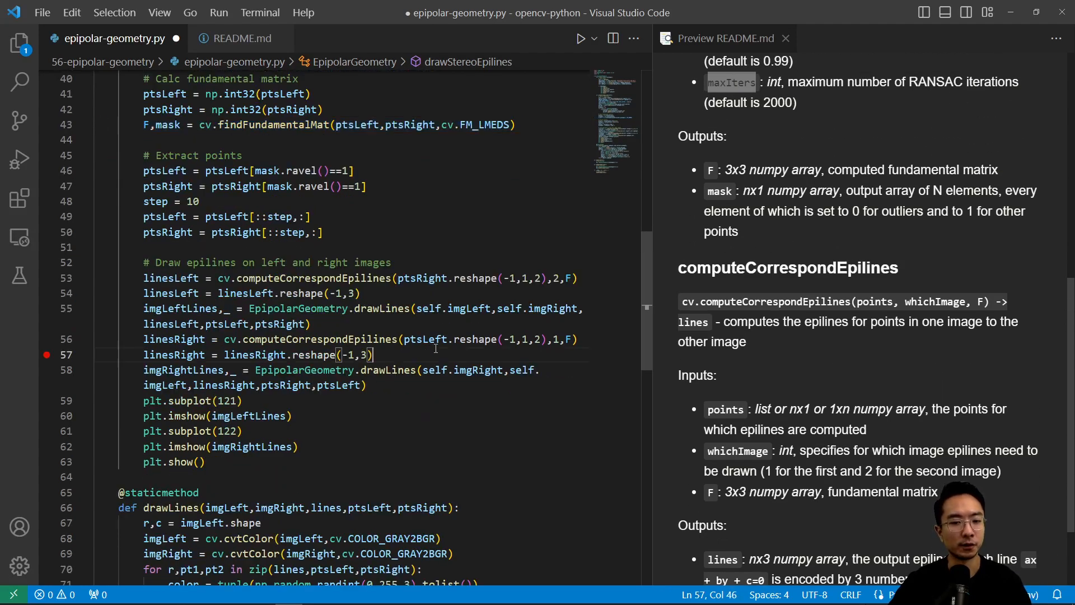
pyautogui.click(386, 308)
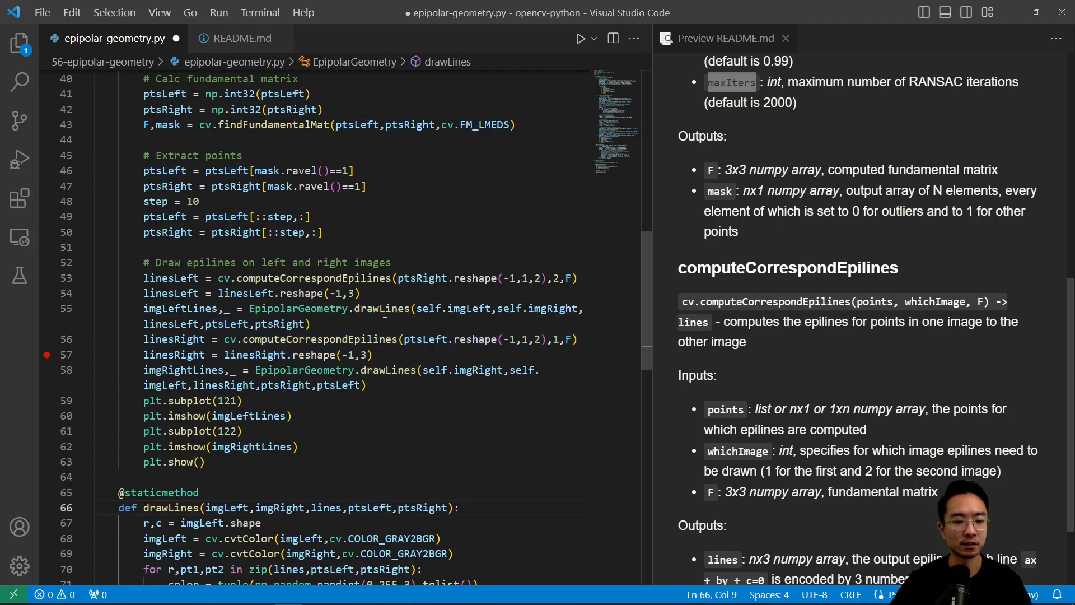
pyautogui.scroll(-3)
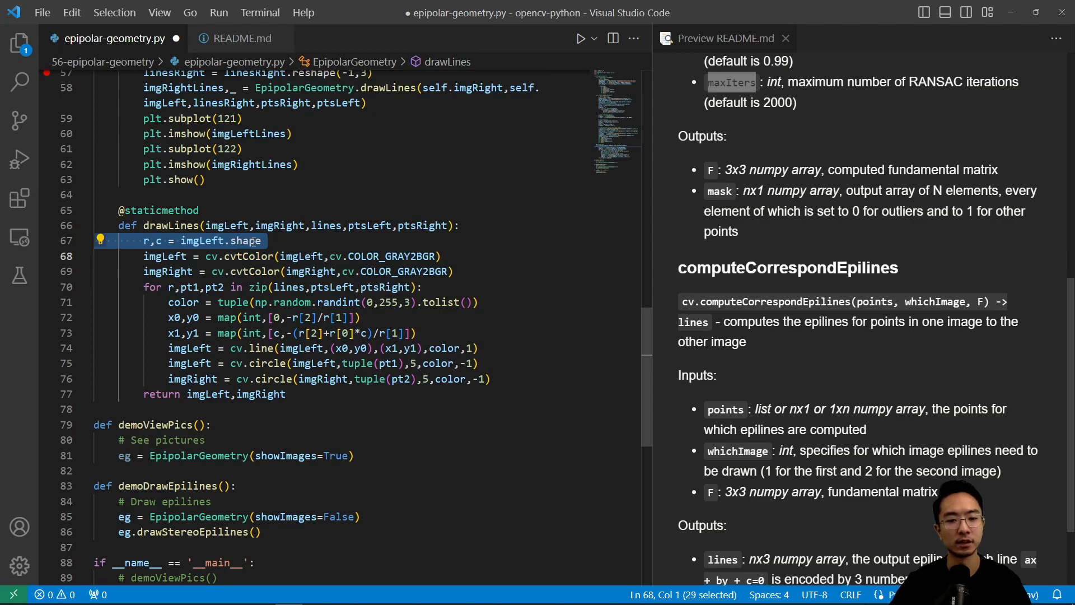
pyautogui.doubleClick(249, 256)
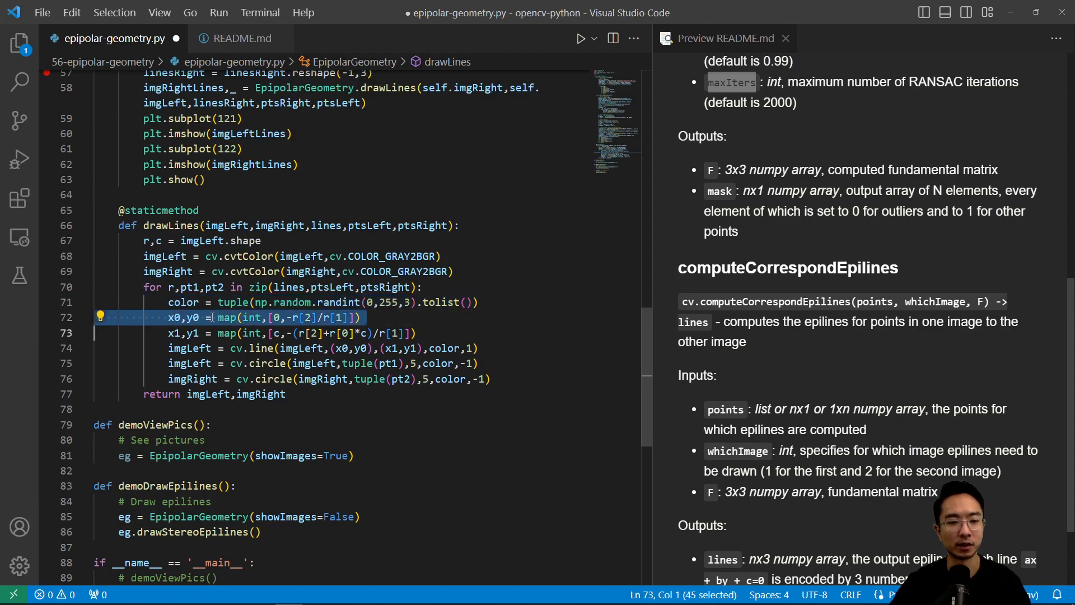
pyautogui.moveTo(226, 318)
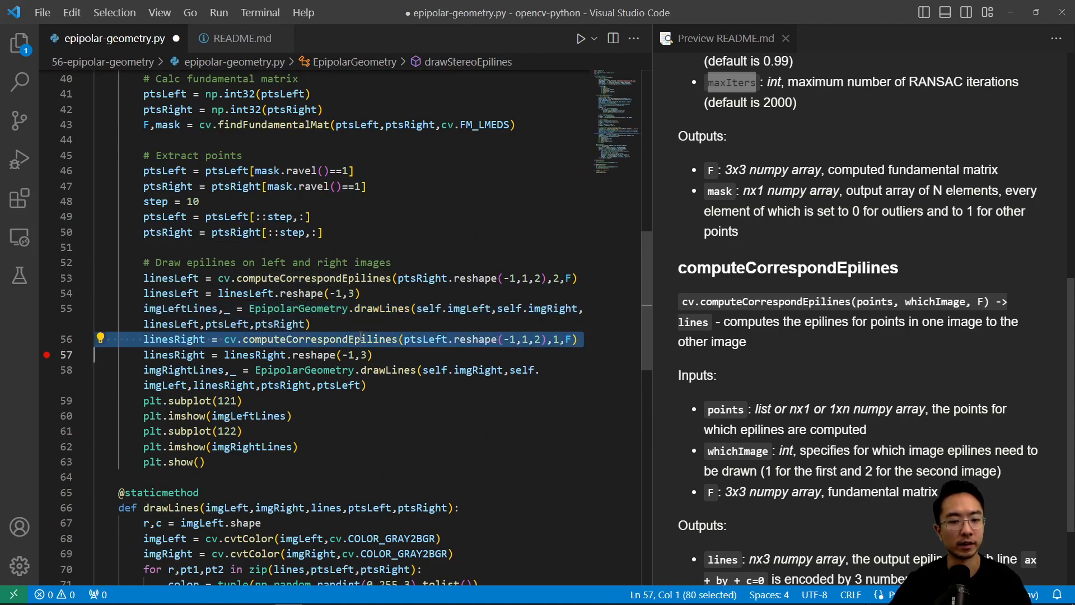
# Select the EpipolarGeometry class name and scroll through the epilines code before running.
pyautogui.click(372, 354)
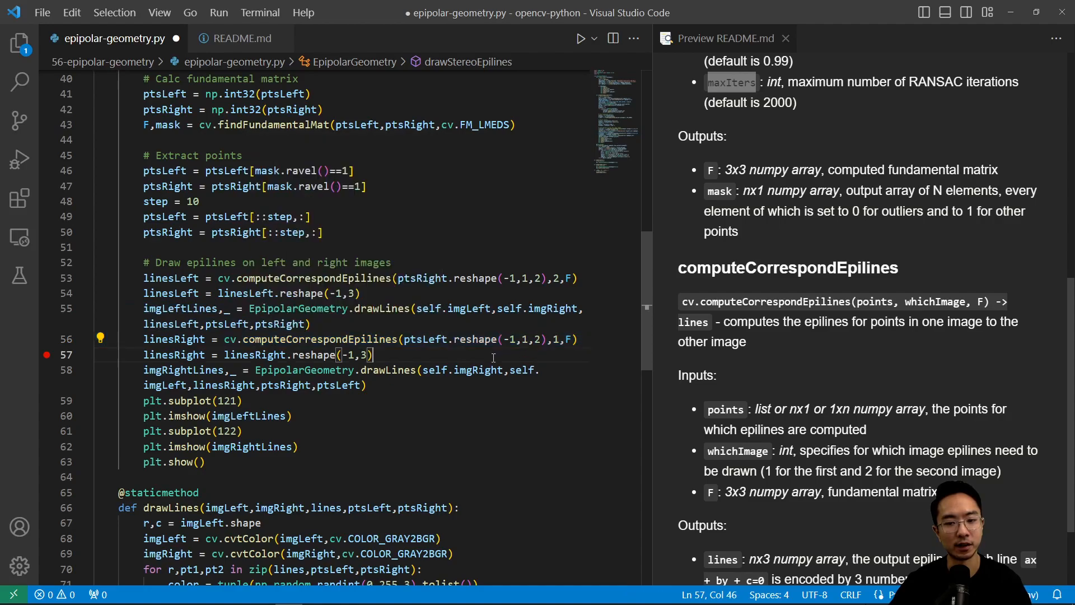
pyautogui.doubleClick(304, 369)
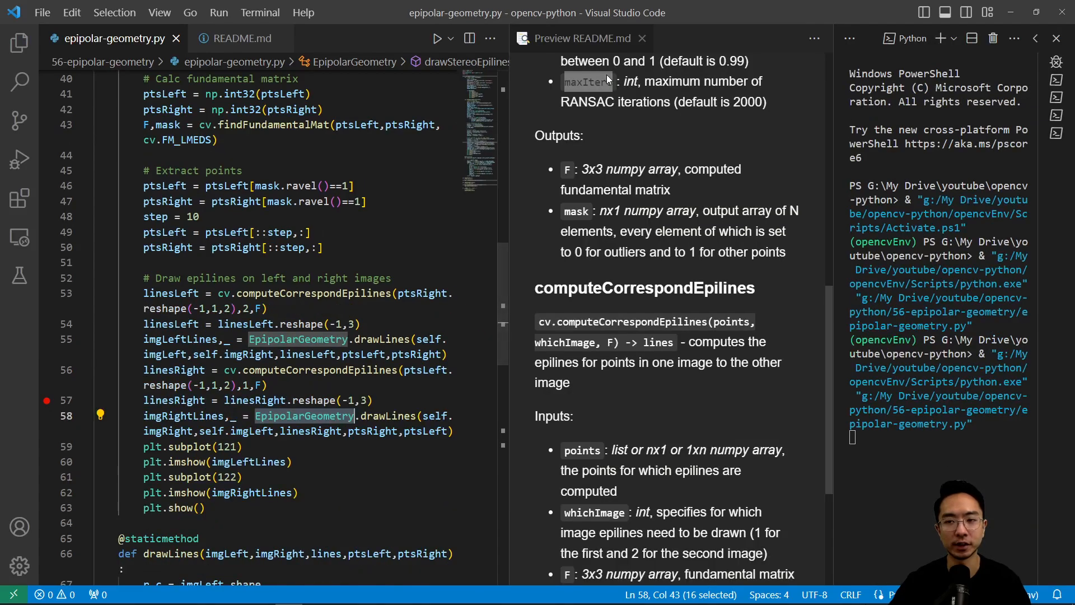
pyautogui.scroll(-3)
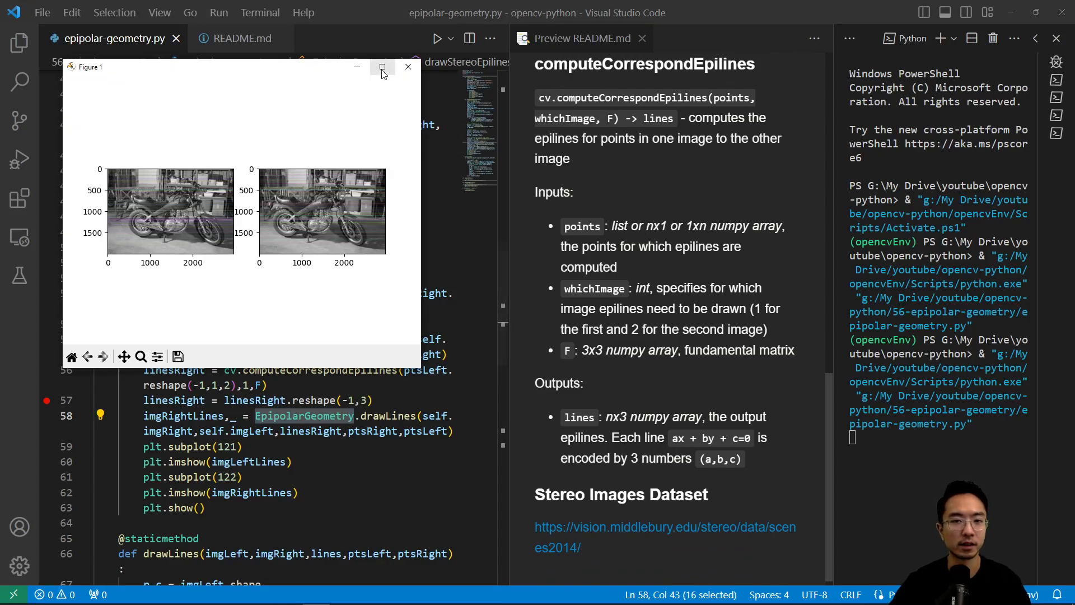
# Maximize the figure, box-zoom twice onto the headlight epilines and points, then close it.
pyautogui.click(382, 67)
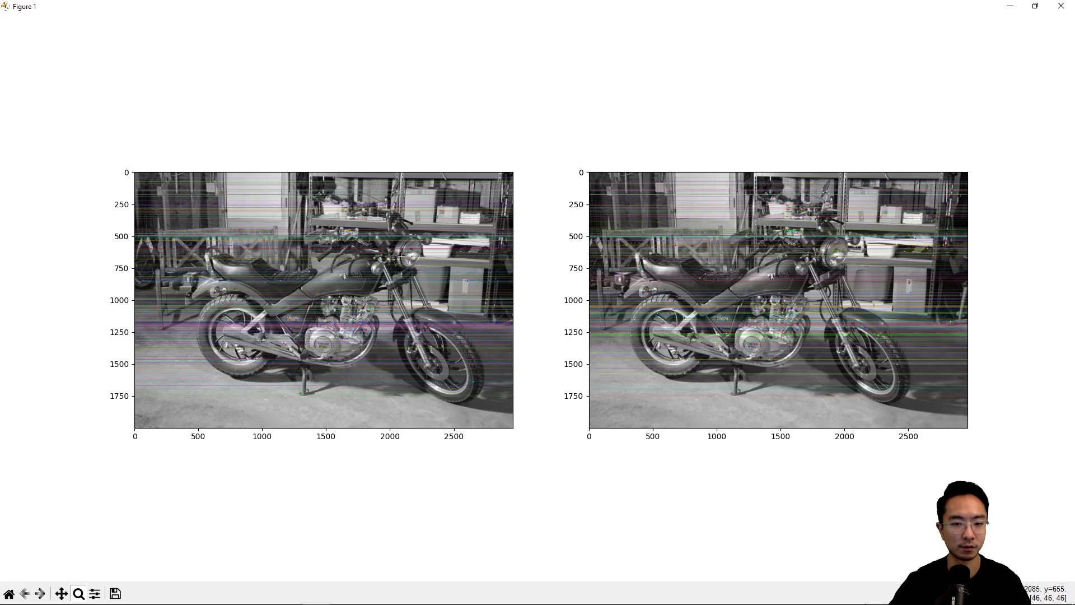
pyautogui.moveTo(305, 209); pyautogui.dragTo(446, 298)
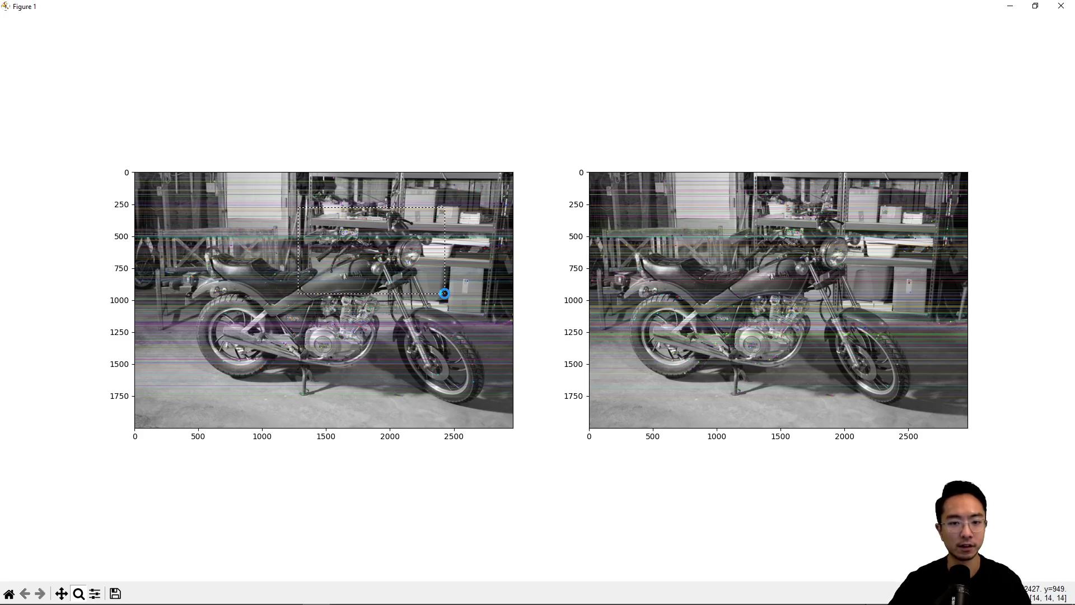
pyautogui.moveTo(307, 206); pyautogui.dragTo(445, 298)
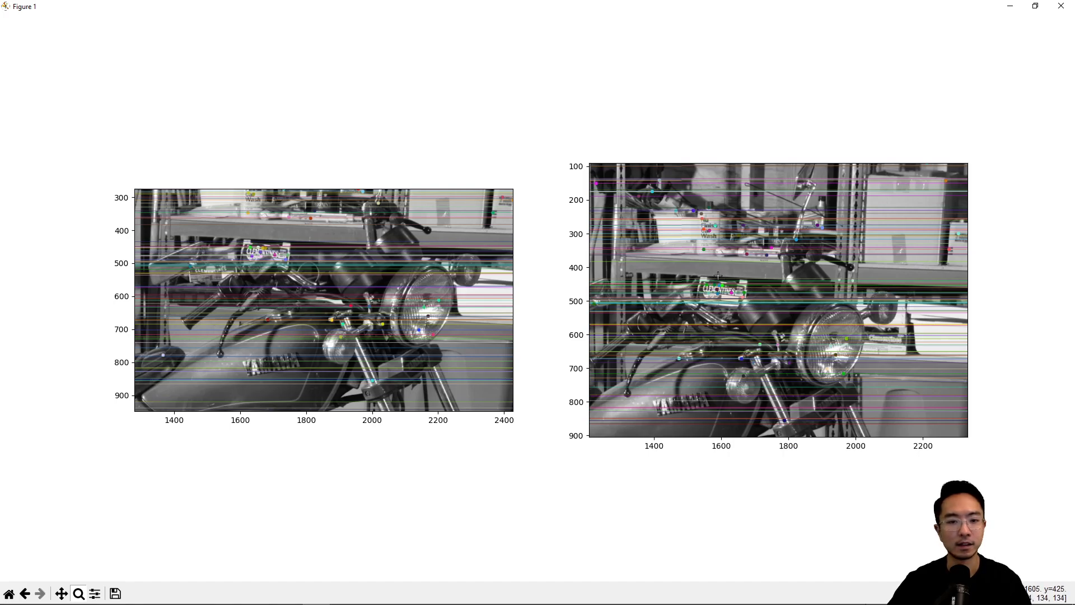
pyautogui.moveTo(310, 263)
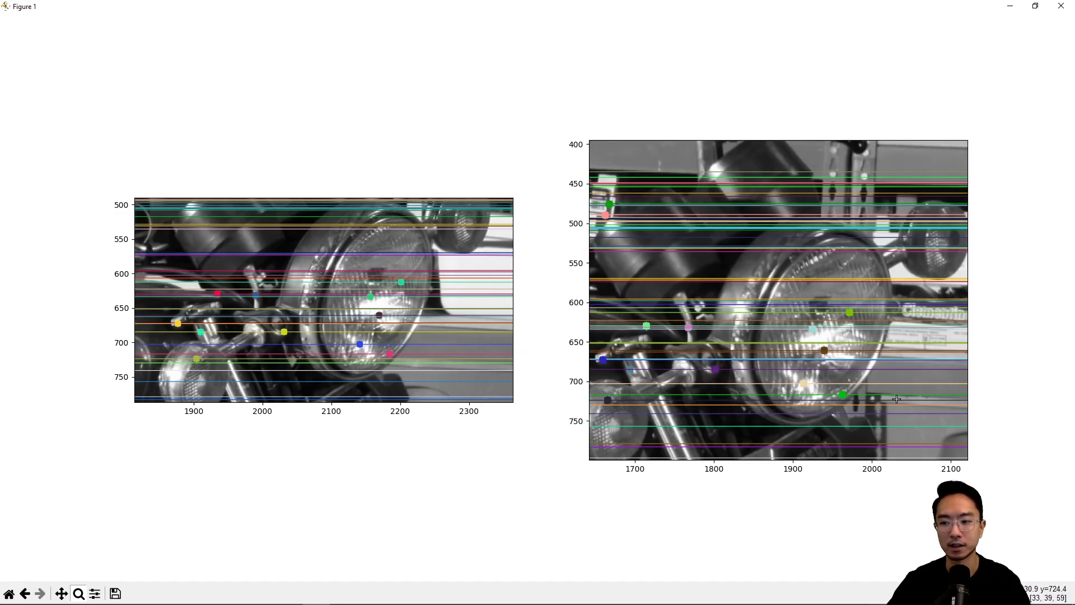
pyautogui.moveTo(637, 392)
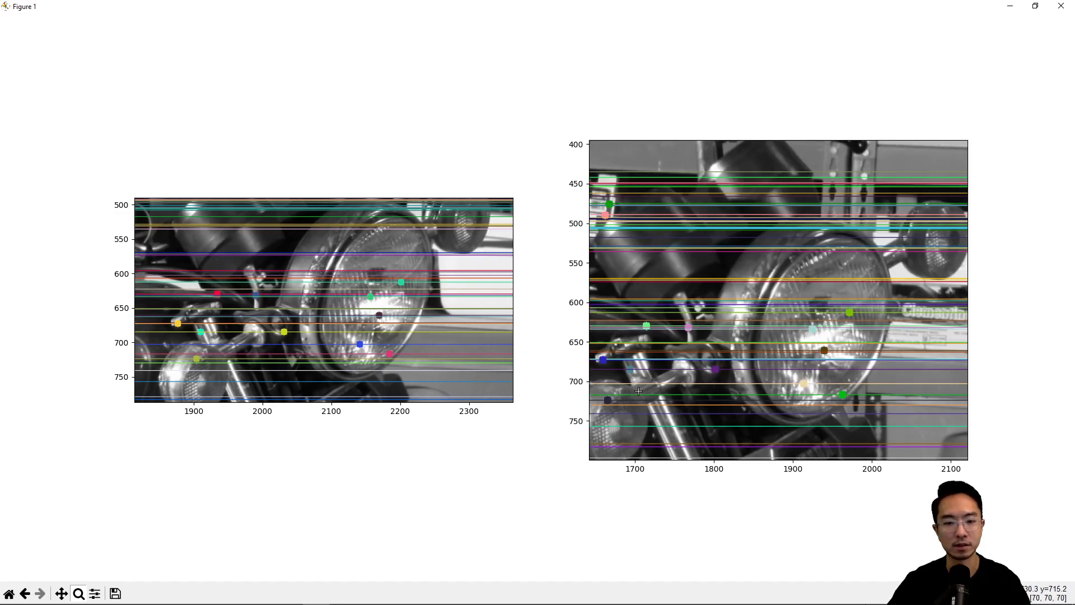
pyautogui.moveTo(855, 350)
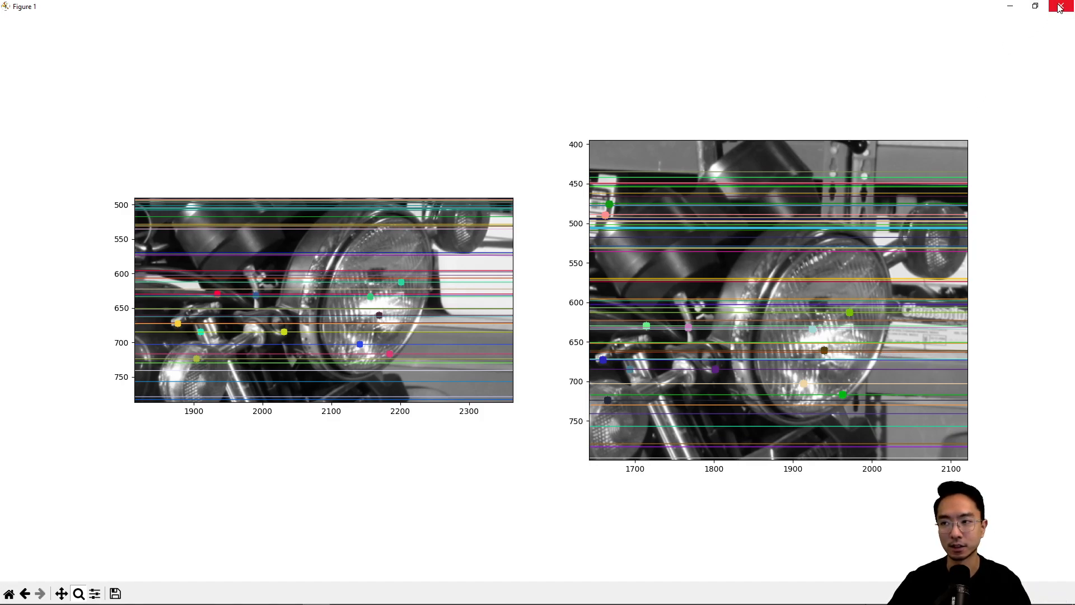
pyautogui.click(1057, 8)
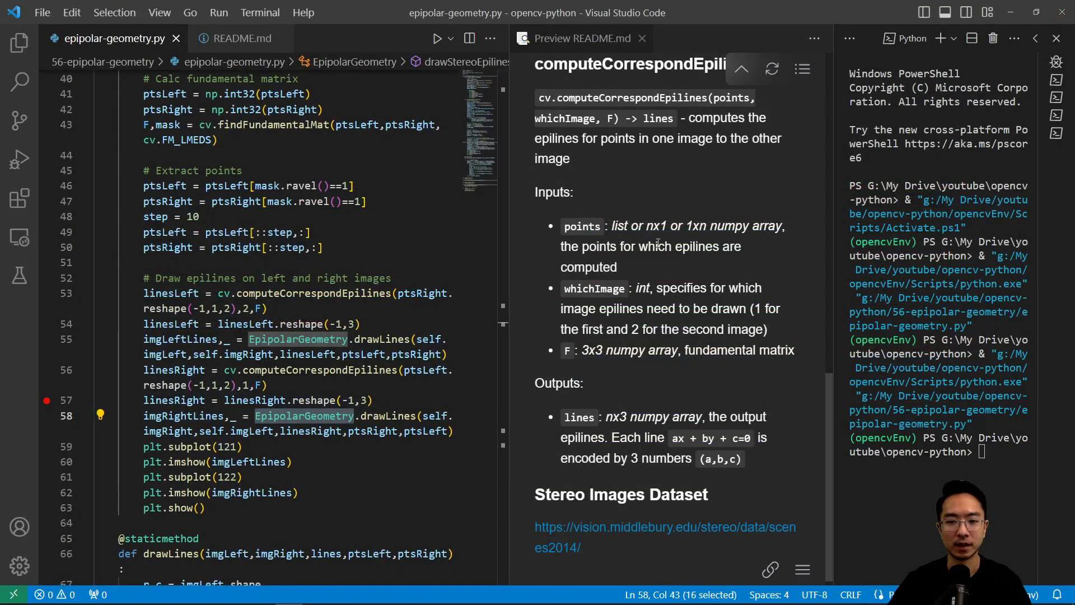